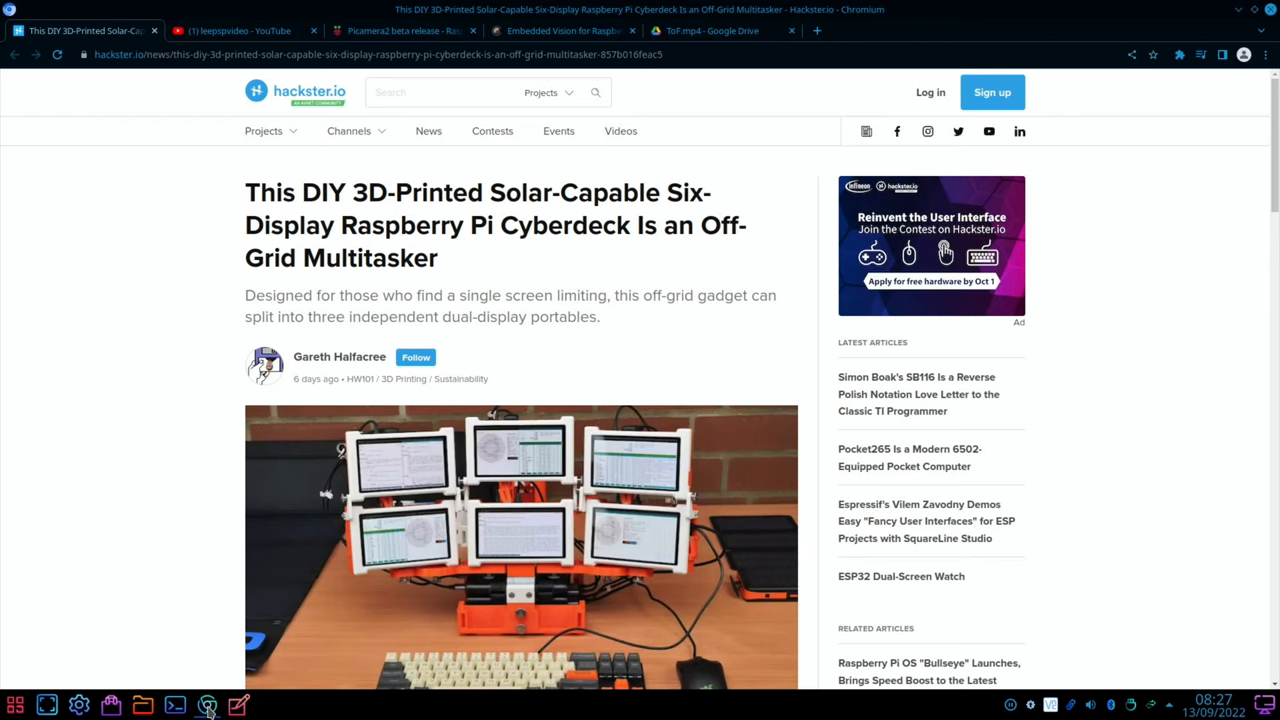
Scroll down the Hackster.io cyberdeck article and play its embedded cyberdeck video
{"action": "scroll", "scroll_direction": "down", "scroll_amount": 3}
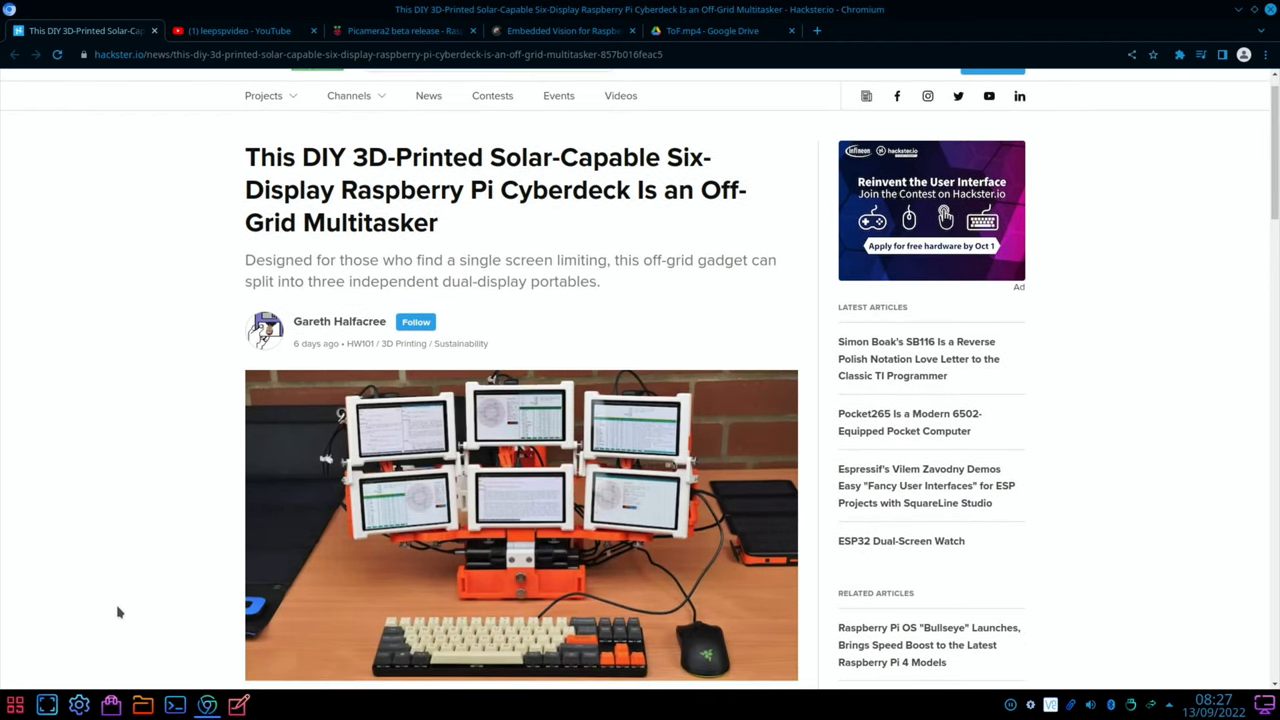
{"action": "scroll", "scroll_direction": "down", "scroll_amount": 3}
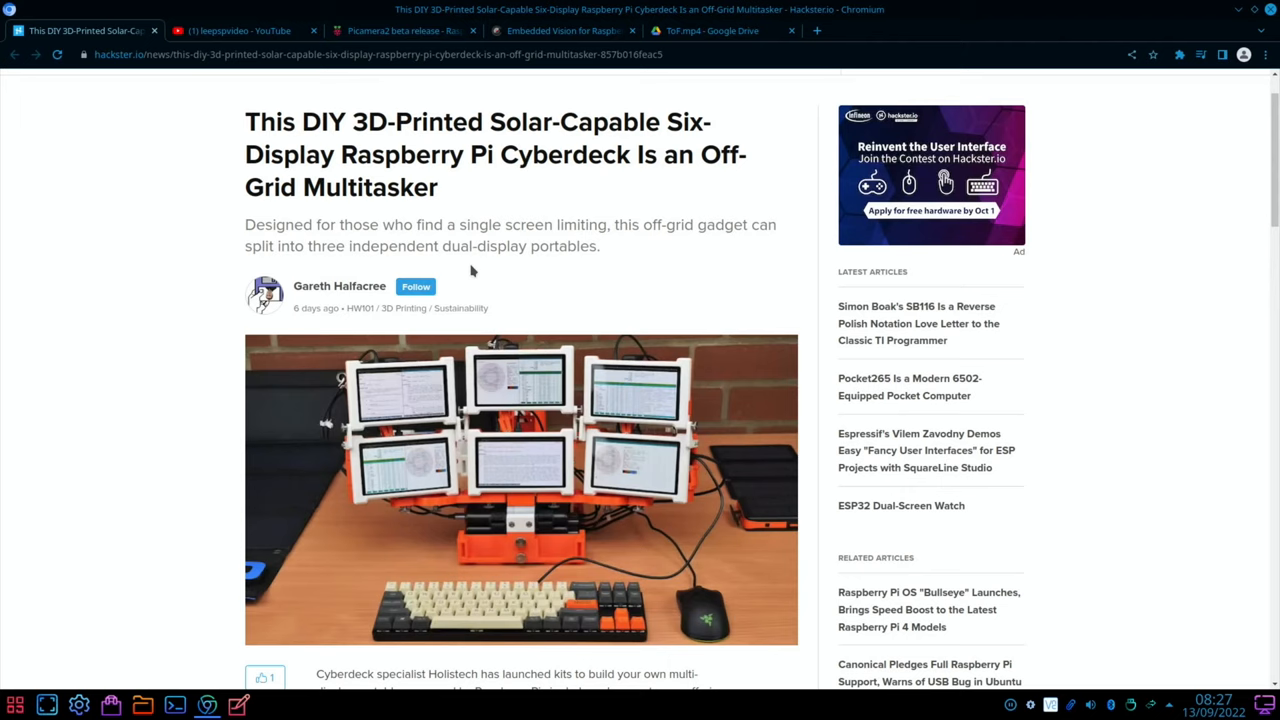
{"action": "mouse_move", "coordinate": [504, 264]}
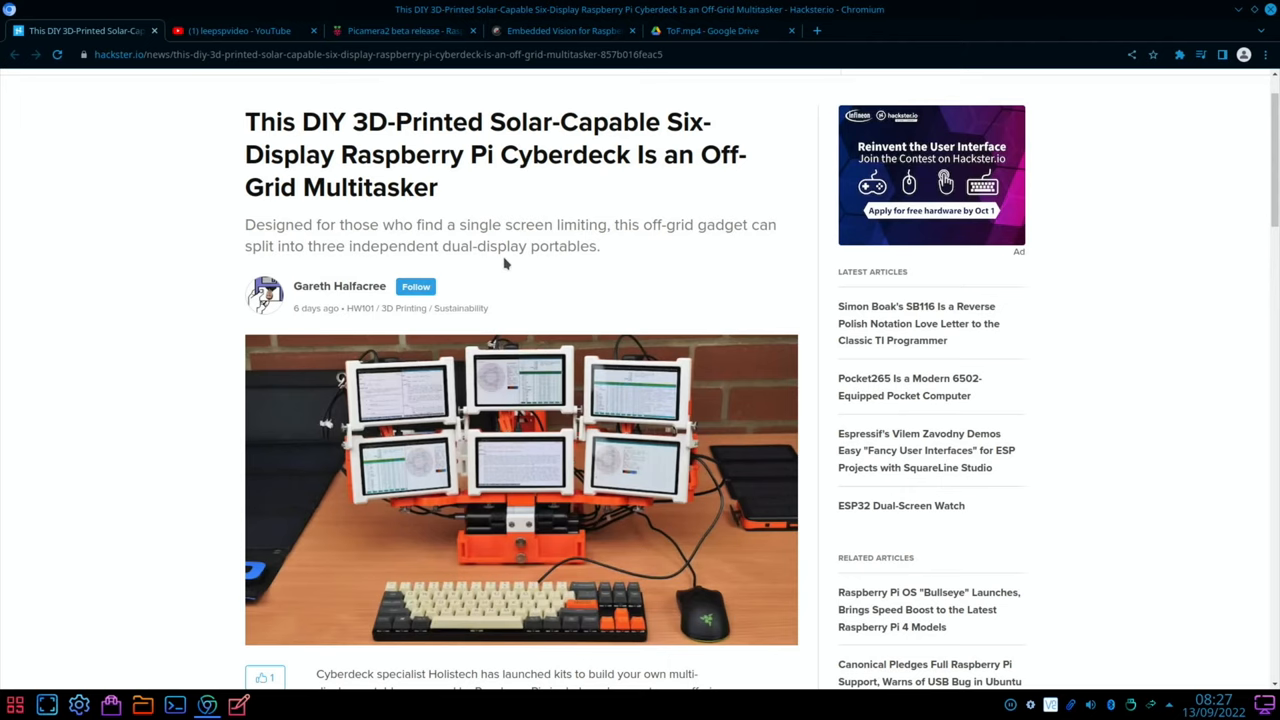
{"action": "scroll", "scroll_direction": "down", "scroll_amount": 3}
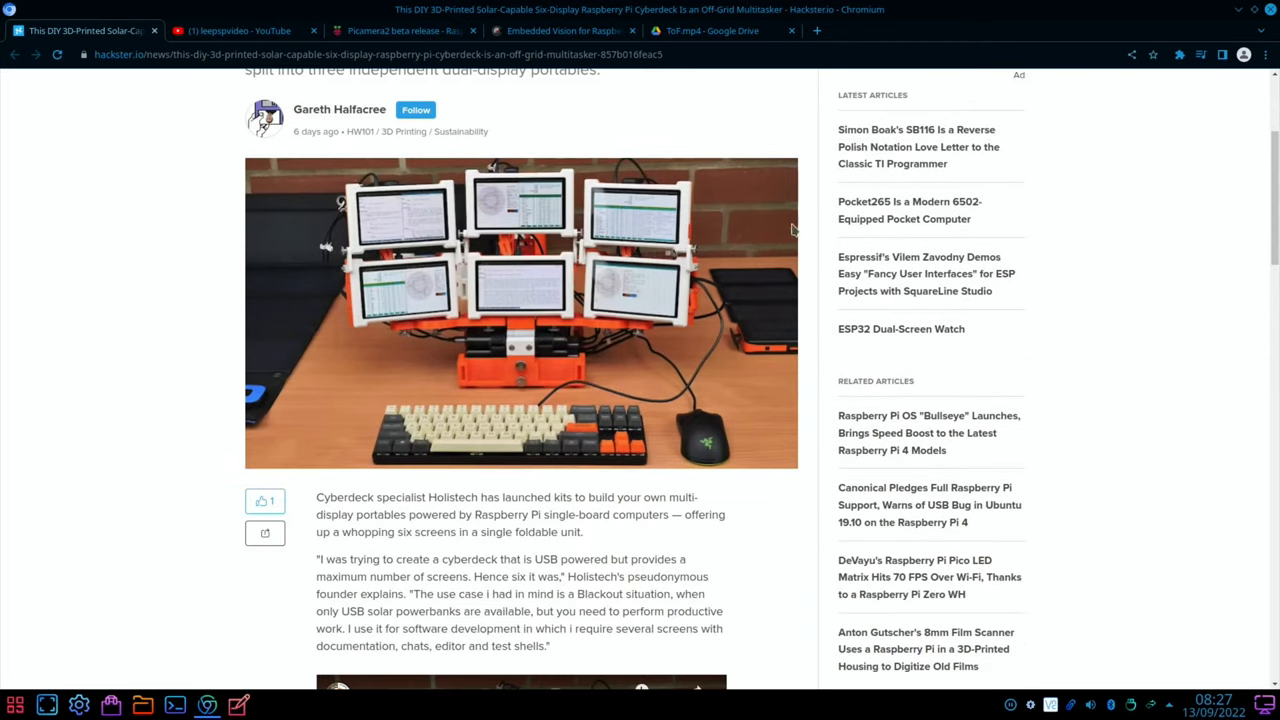
{"action": "scroll", "scroll_direction": "down", "scroll_amount": 3}
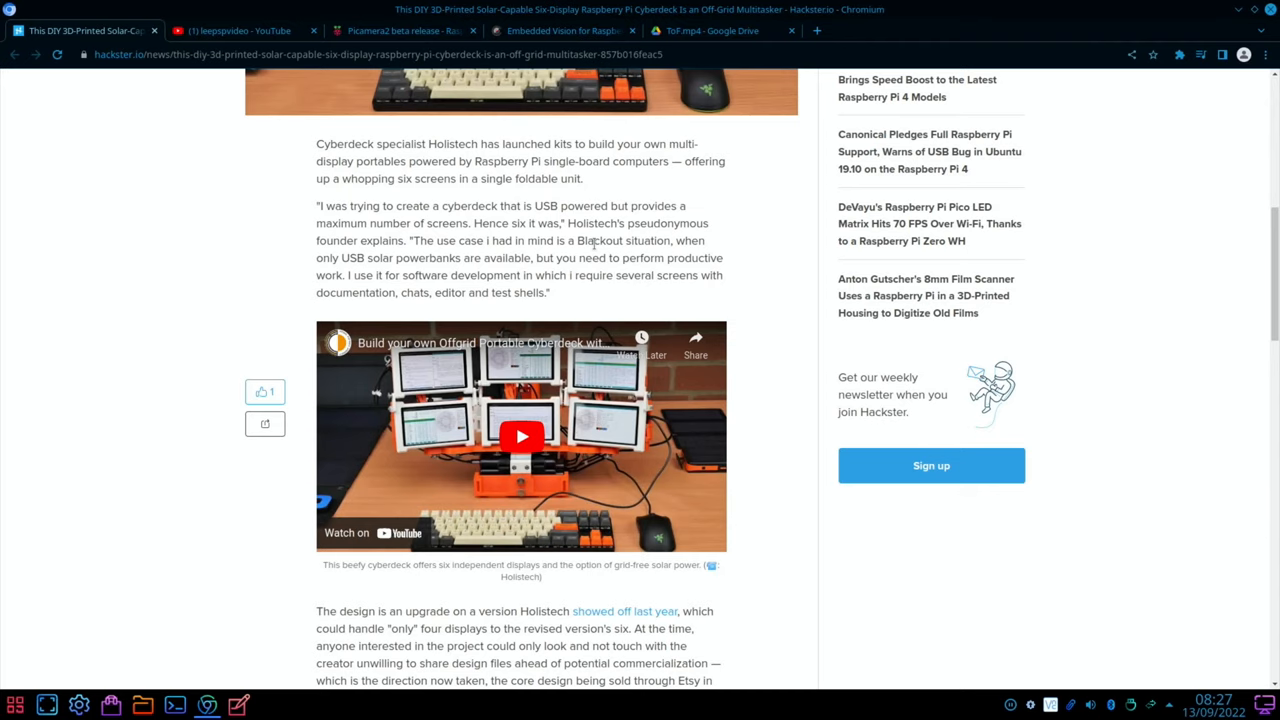
{"action": "left_click", "coordinate": [520, 436]}
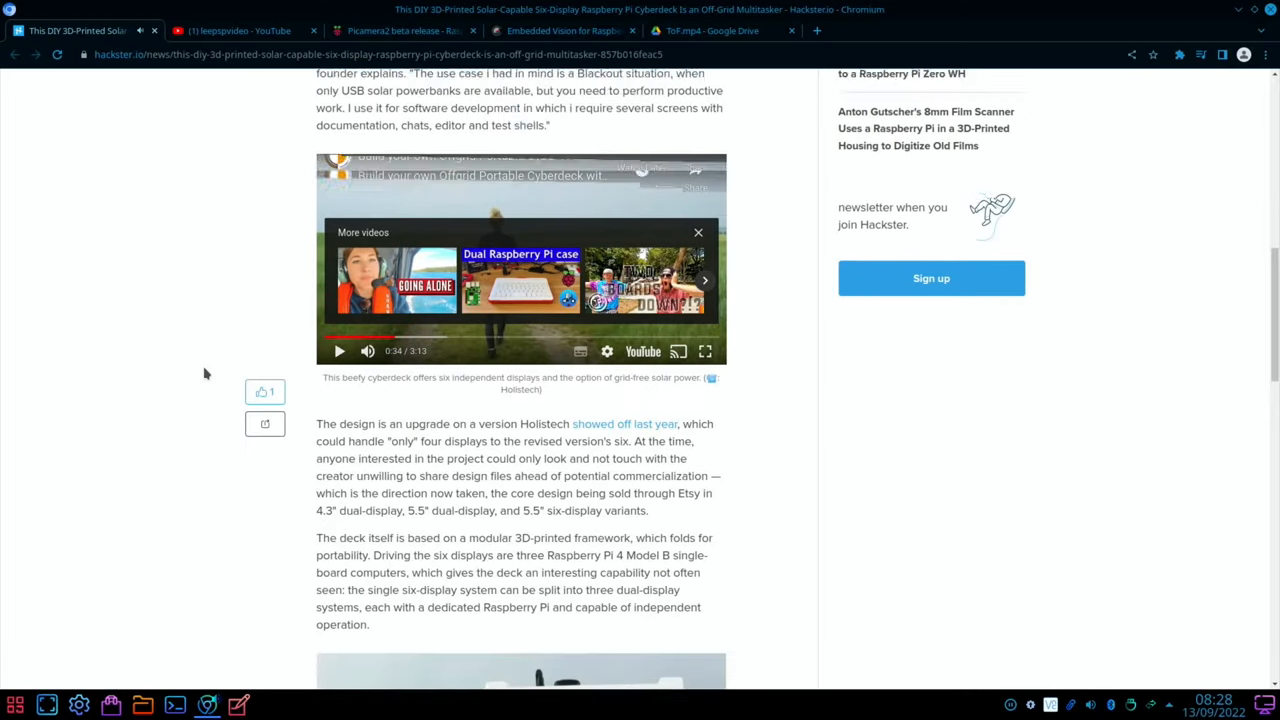
Read the rest of the cyberdeck article, then close its tab to return to the leepspvideo channel
{"action": "scroll", "scroll_direction": "down", "scroll_amount": 3}
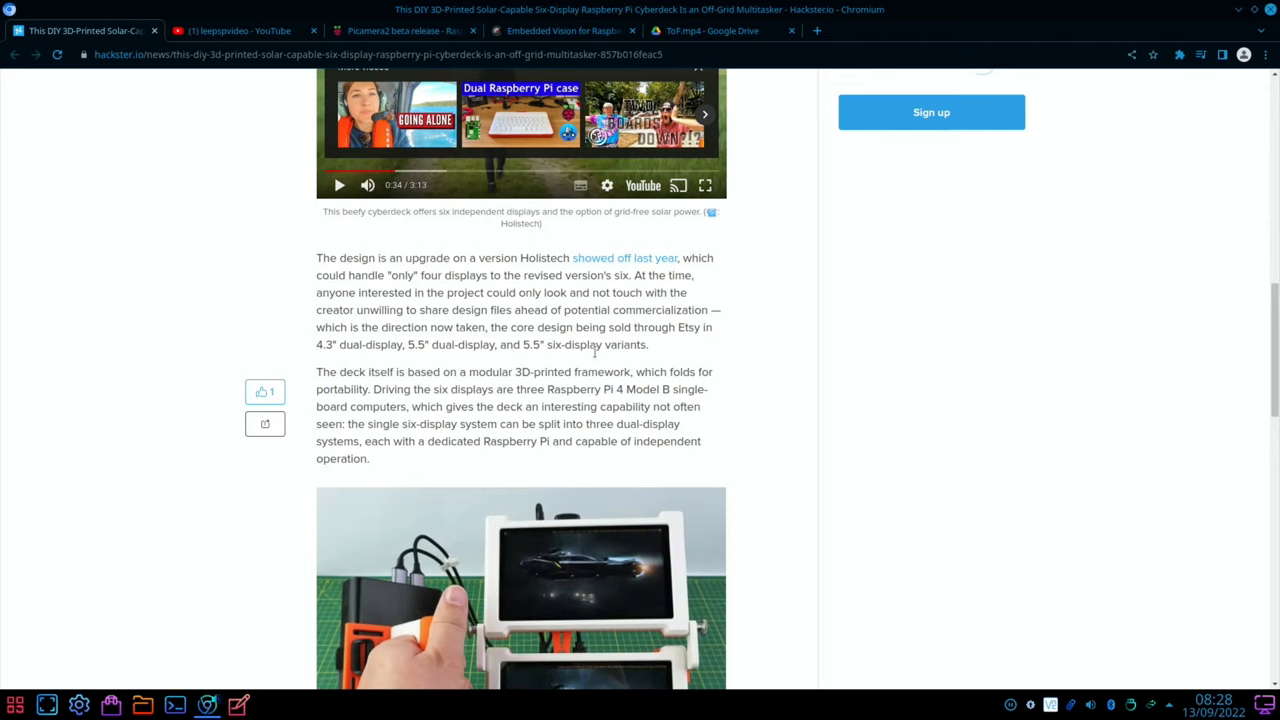
{"action": "scroll", "scroll_direction": "down", "scroll_amount": 3}
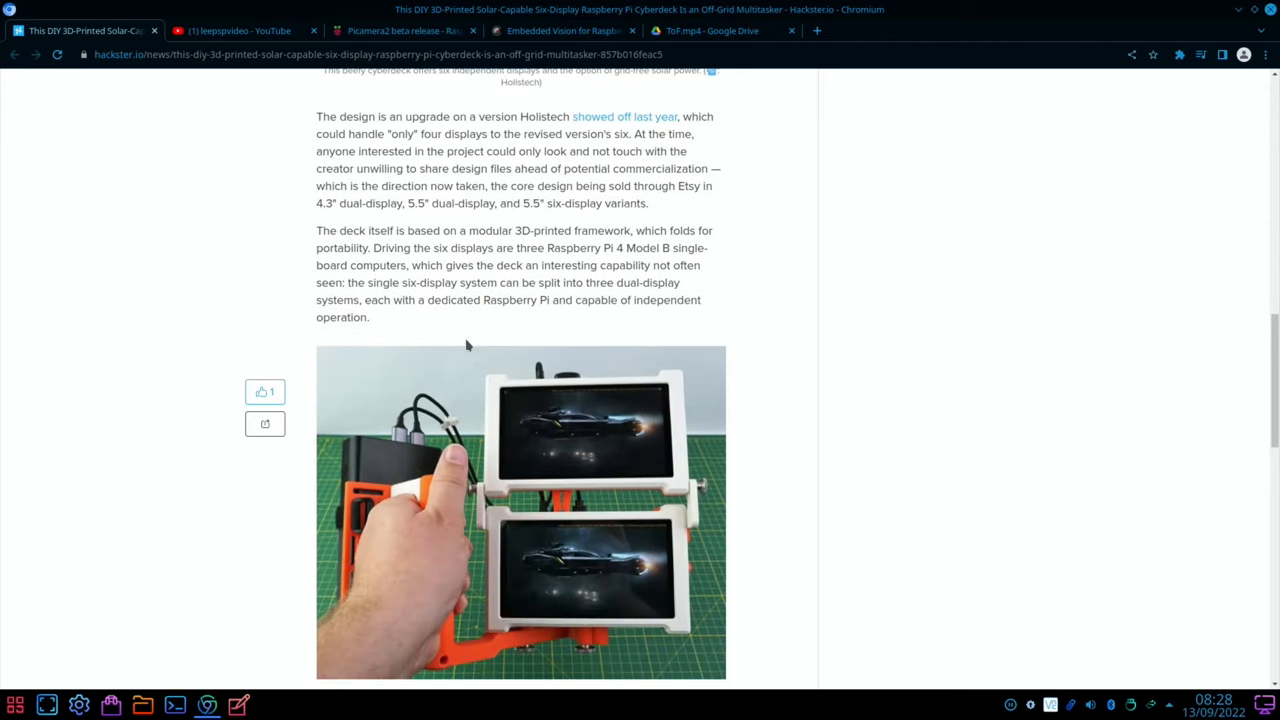
{"action": "mouse_move", "coordinate": [650, 240]}
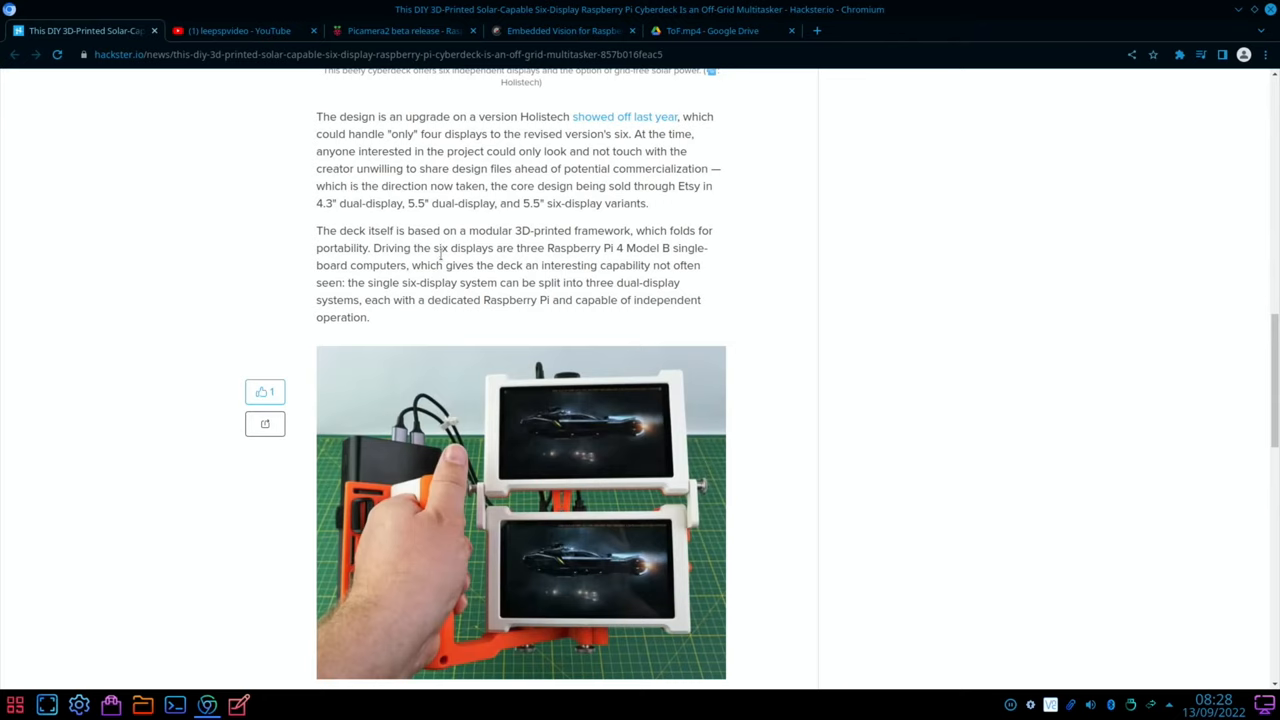
{"action": "mouse_move", "coordinate": [620, 248]}
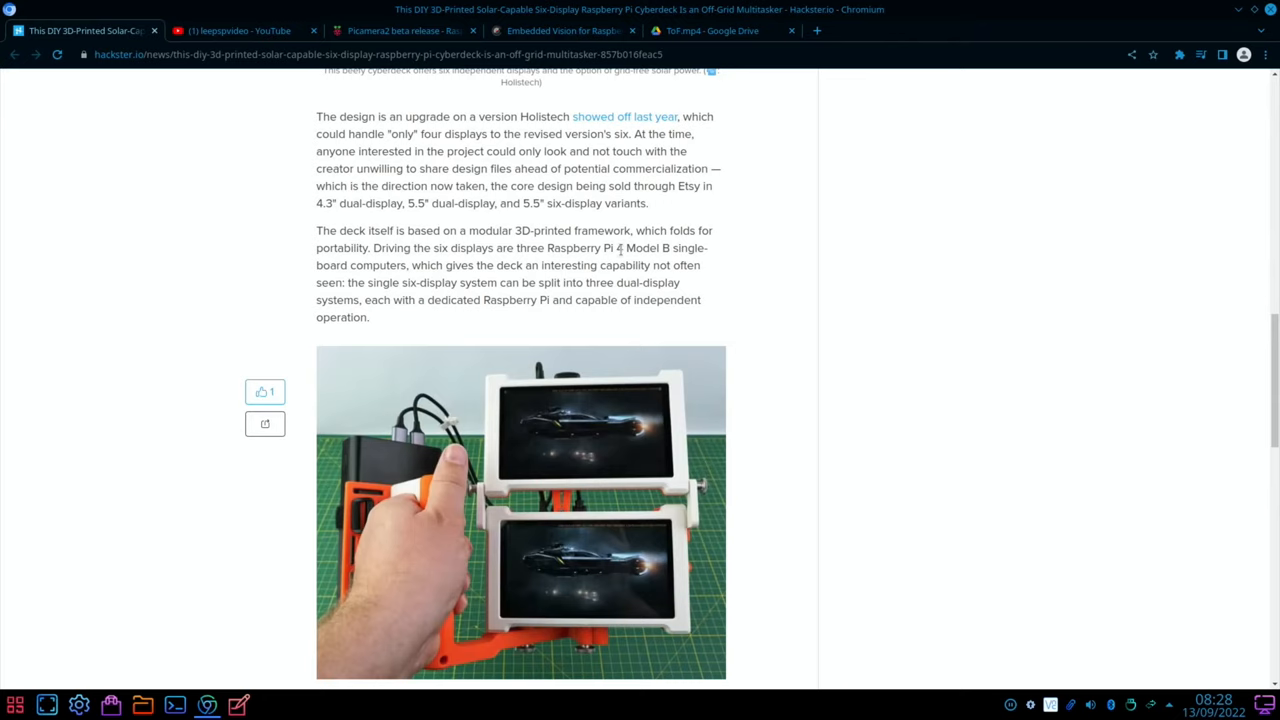
{"action": "scroll", "scroll_direction": "down", "scroll_amount": 3}
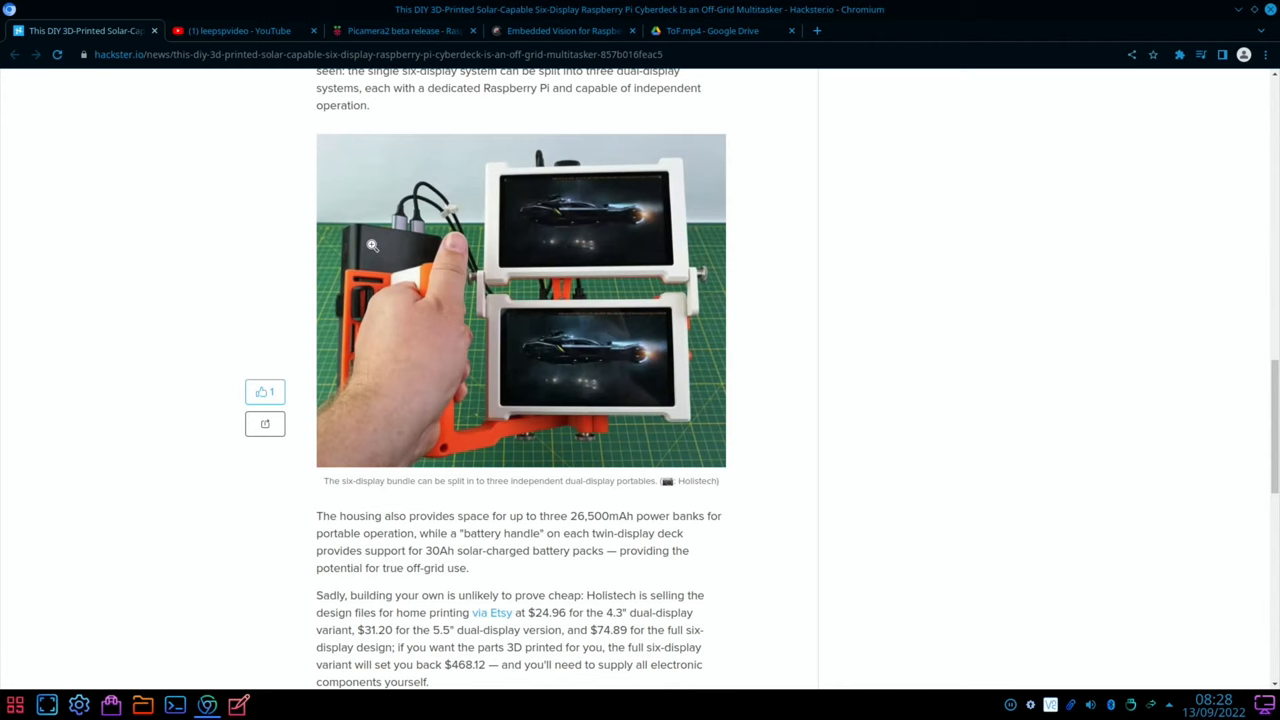
{"action": "scroll", "scroll_direction": "down", "scroll_amount": 3}
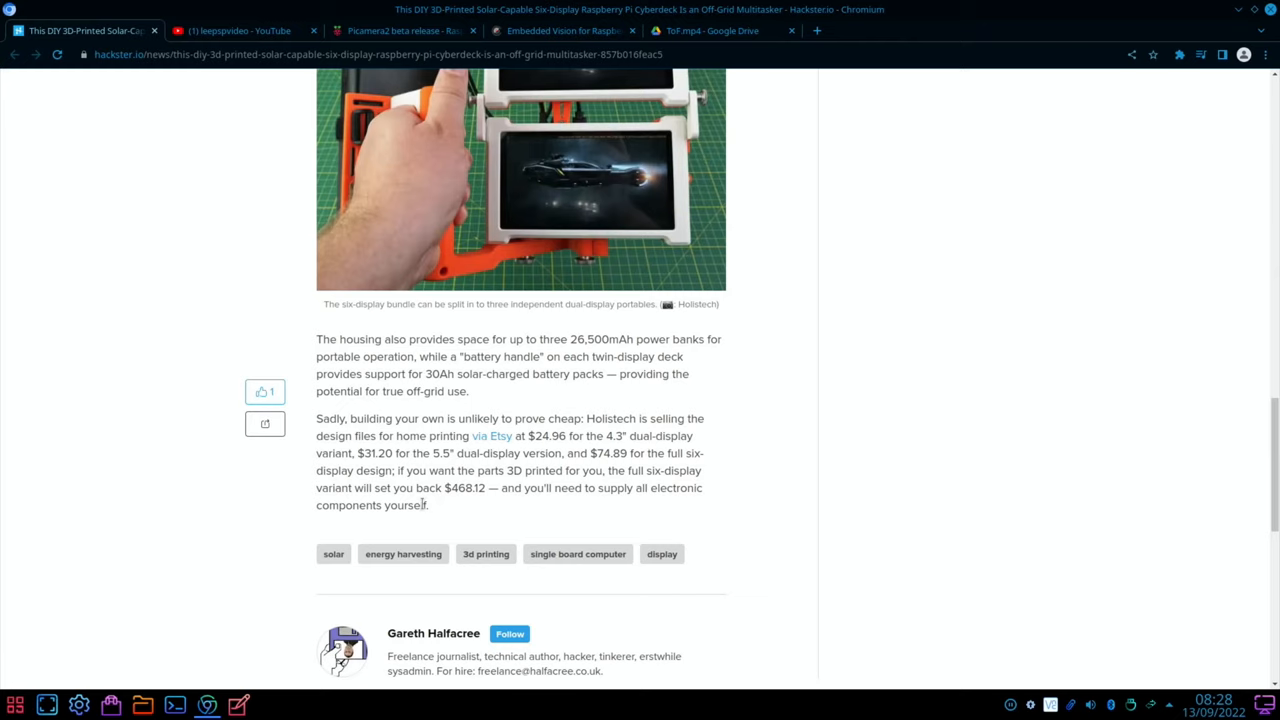
{"action": "mouse_move", "coordinate": [604, 506]}
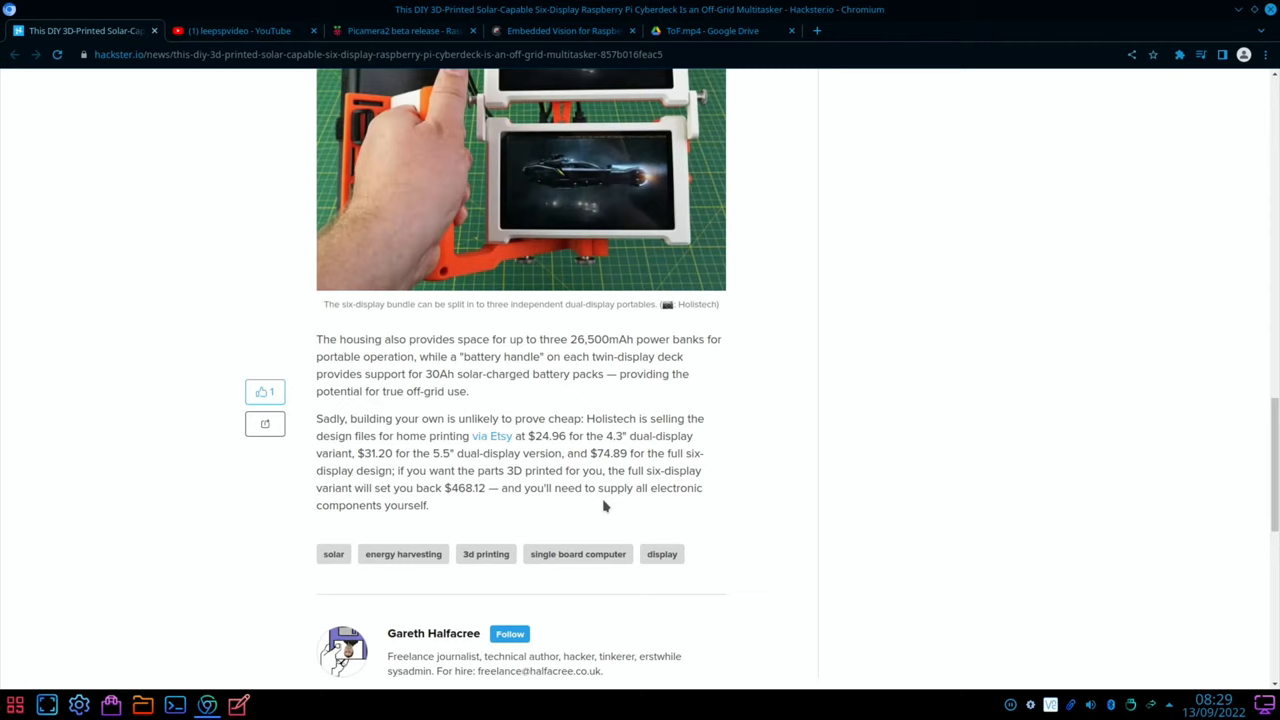
{"action": "scroll", "scroll_direction": "up", "scroll_amount": 3}
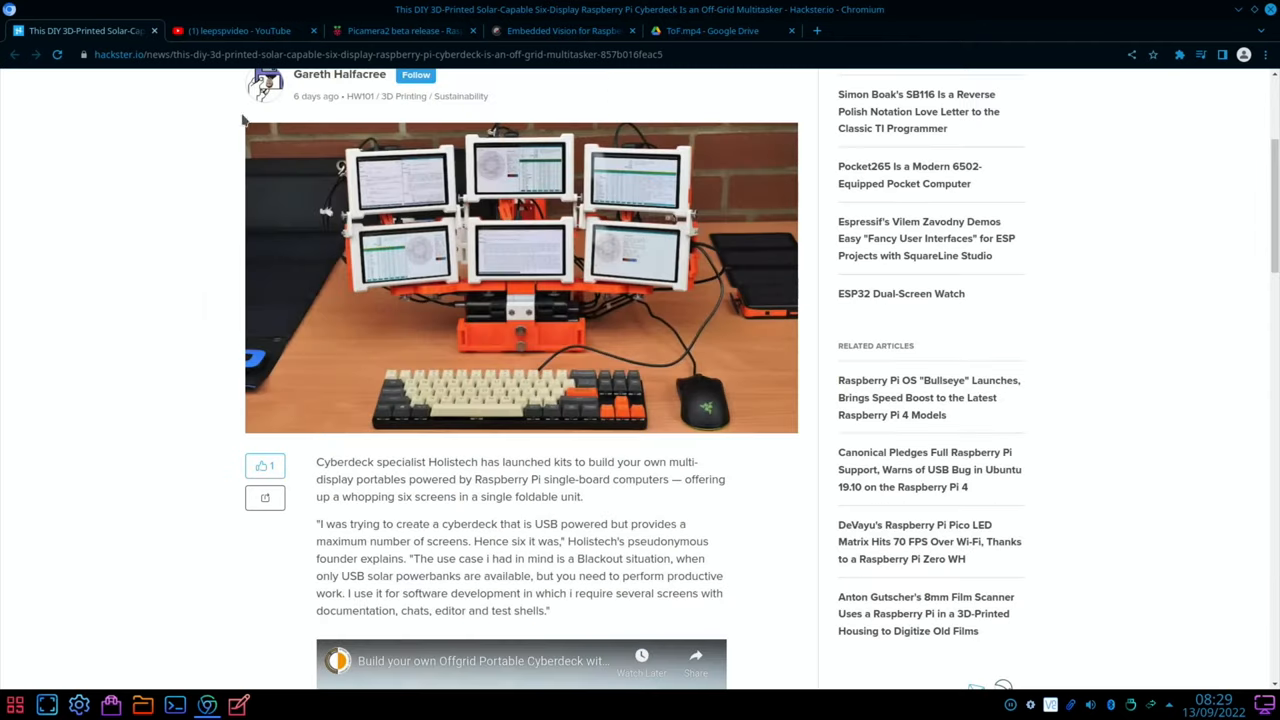
{"action": "left_click", "coordinate": [240, 30]}
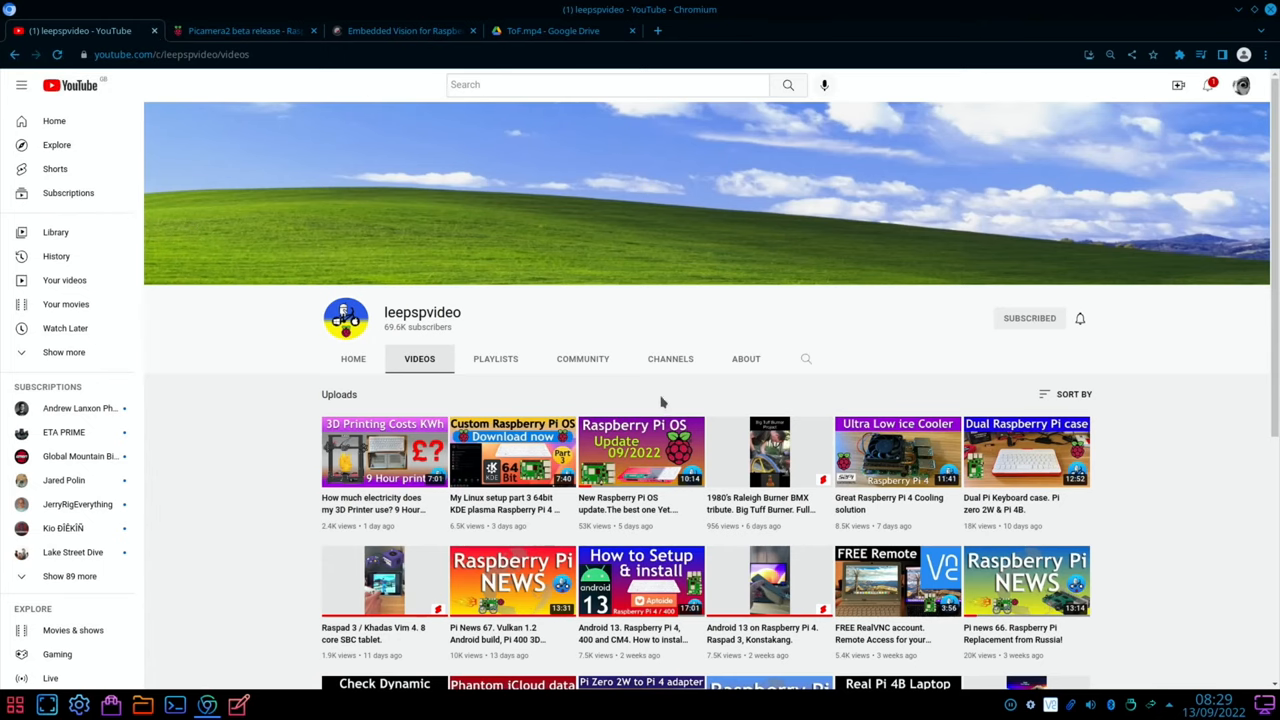
{"action": "mouse_move", "coordinate": [696, 404]}
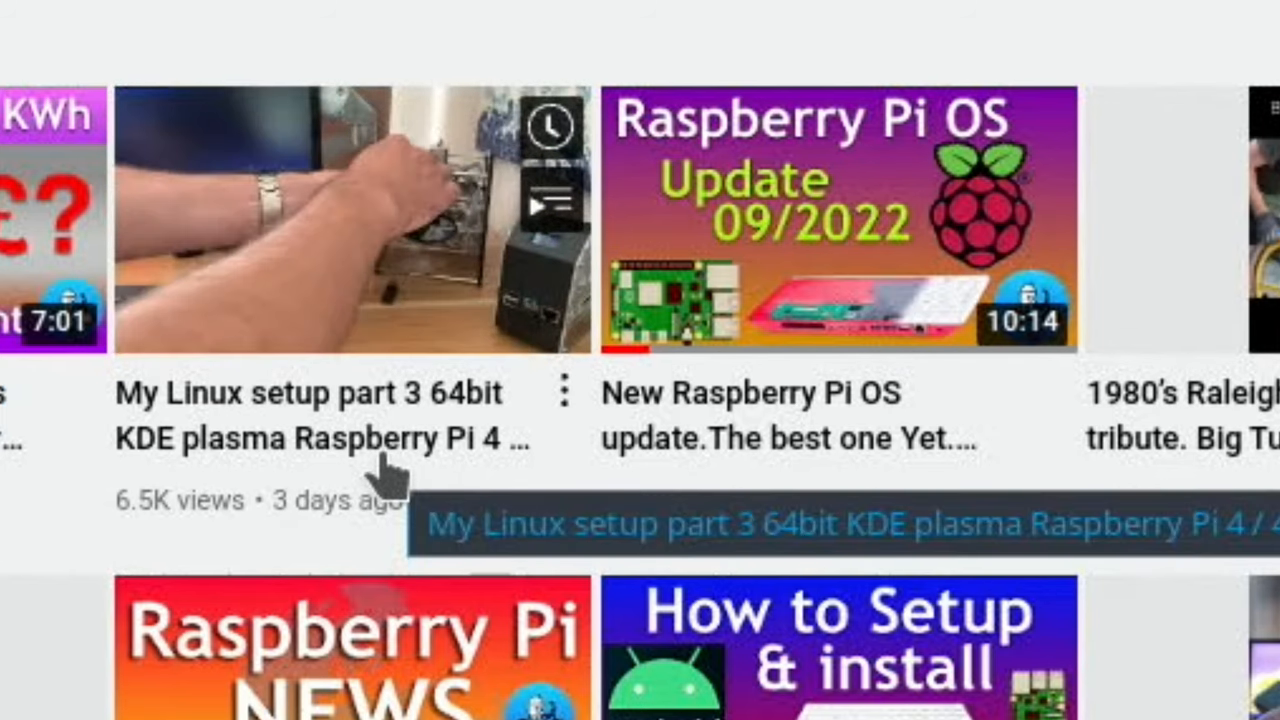
{"action": "mouse_move", "coordinate": [780, 316]}
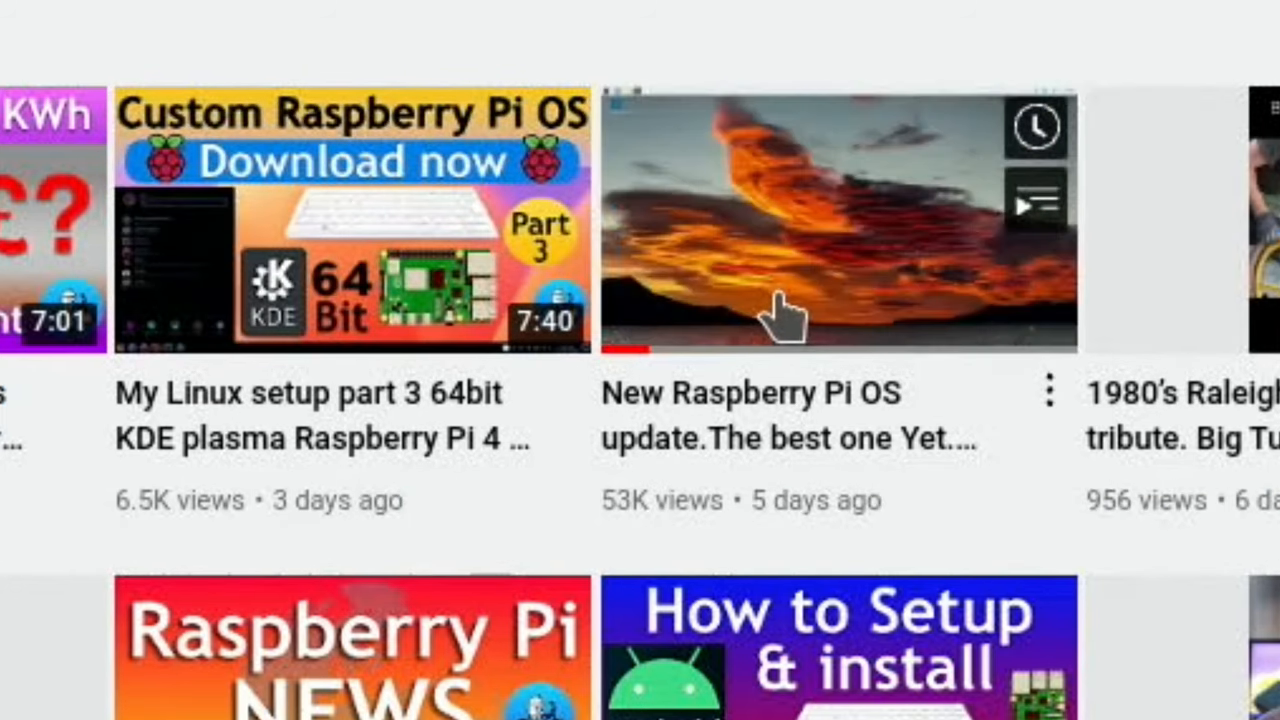
{"action": "mouse_move", "coordinate": [810, 300]}
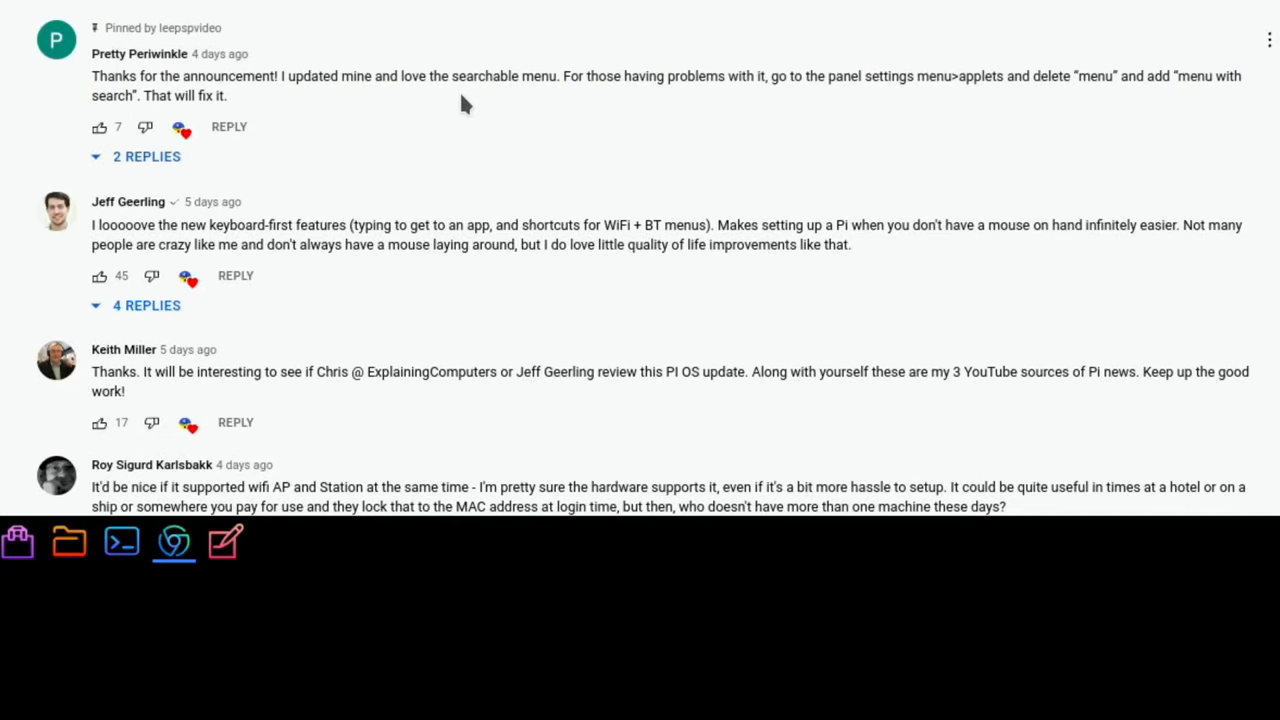
{"action": "mouse_move", "coordinate": [308, 110]}
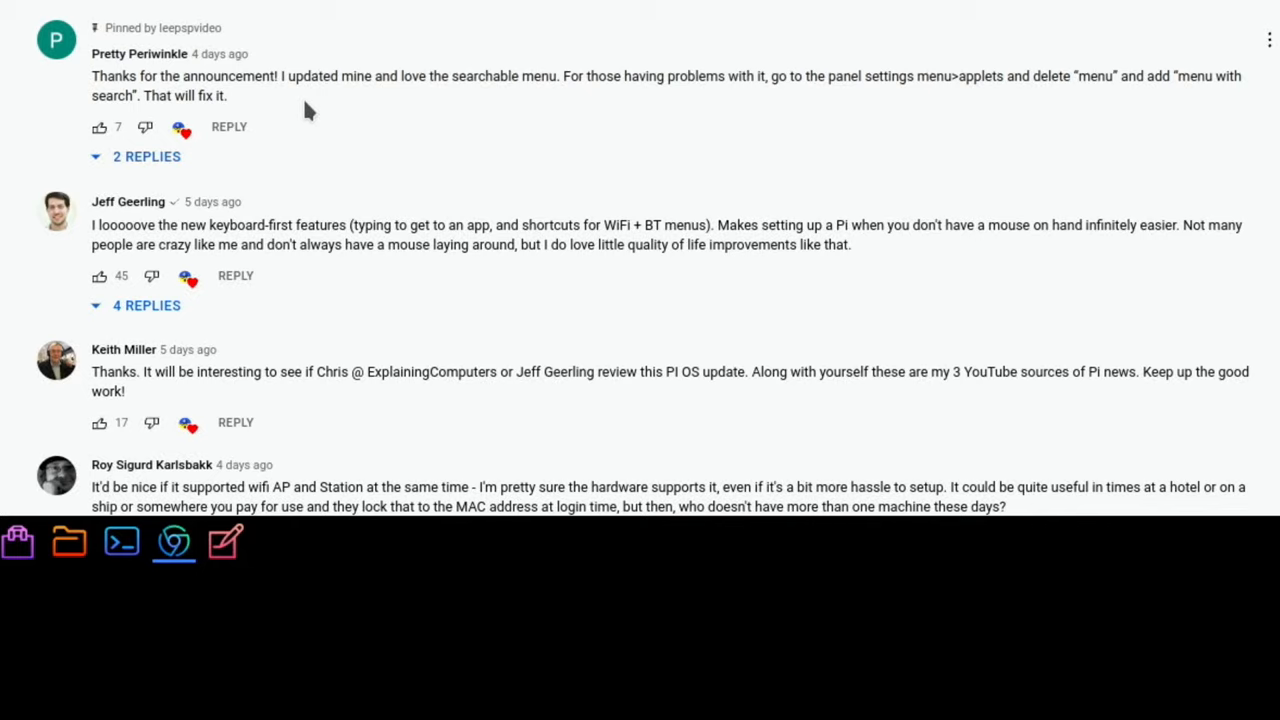
{"action": "mouse_move", "coordinate": [544, 104]}
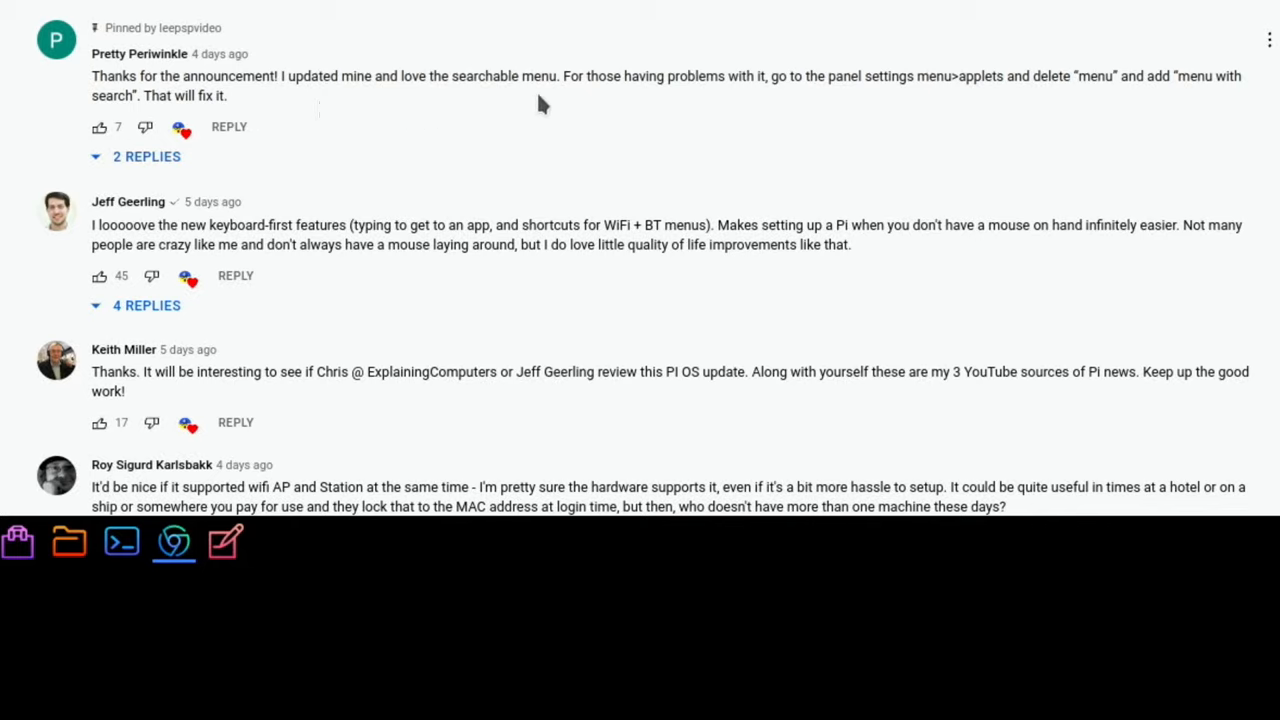
{"action": "mouse_move", "coordinate": [764, 104]}
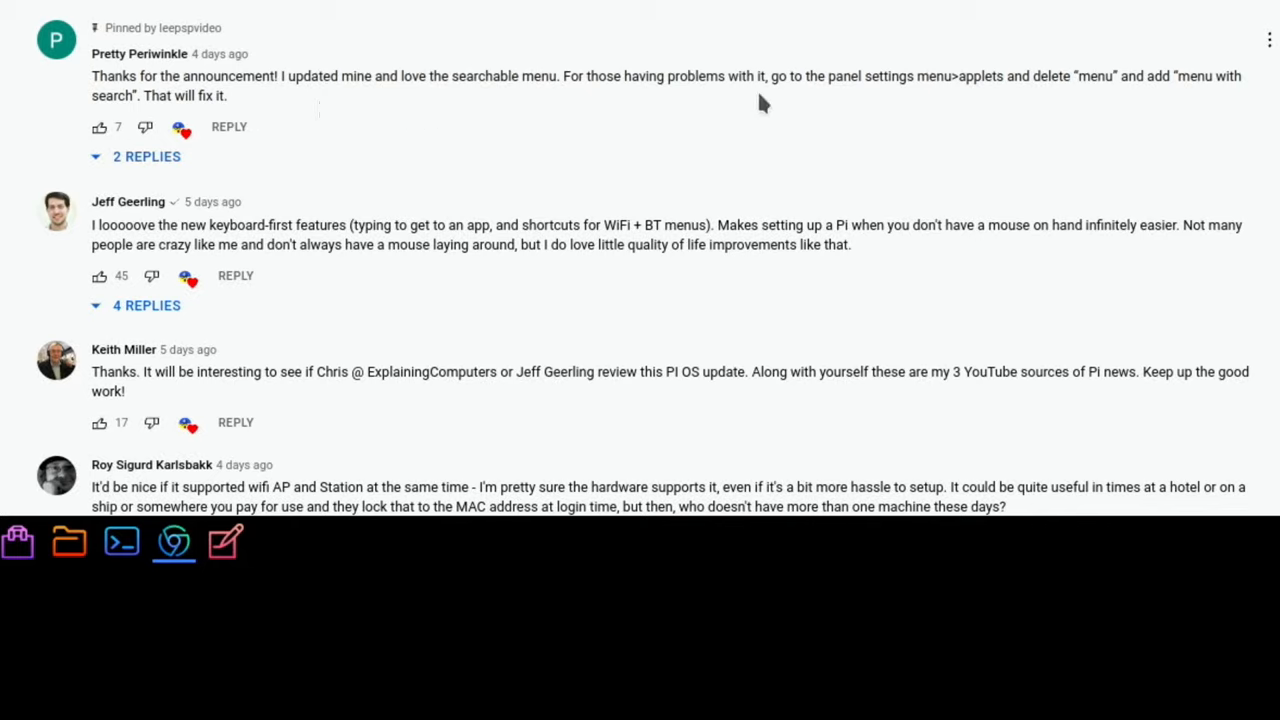
{"action": "mouse_move", "coordinate": [1140, 110]}
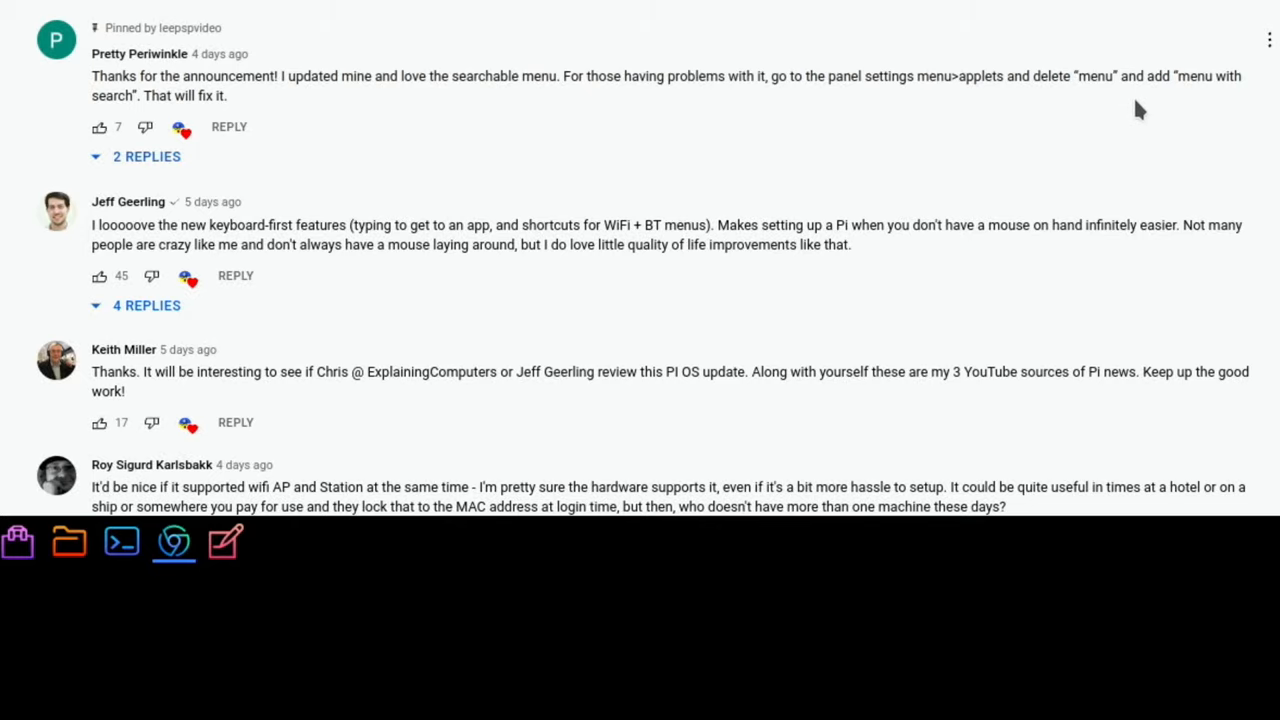
{"action": "mouse_move", "coordinate": [318, 140]}
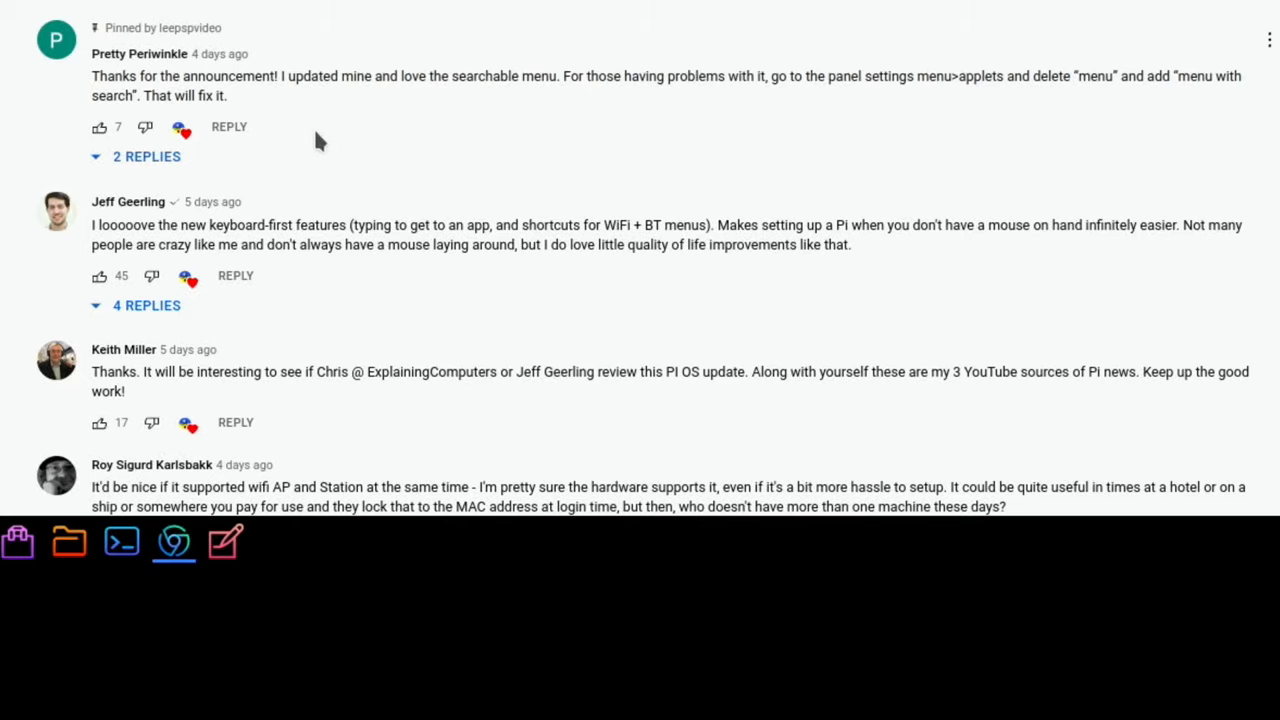
{"action": "scroll", "scroll_direction": "down", "scroll_amount": 3}
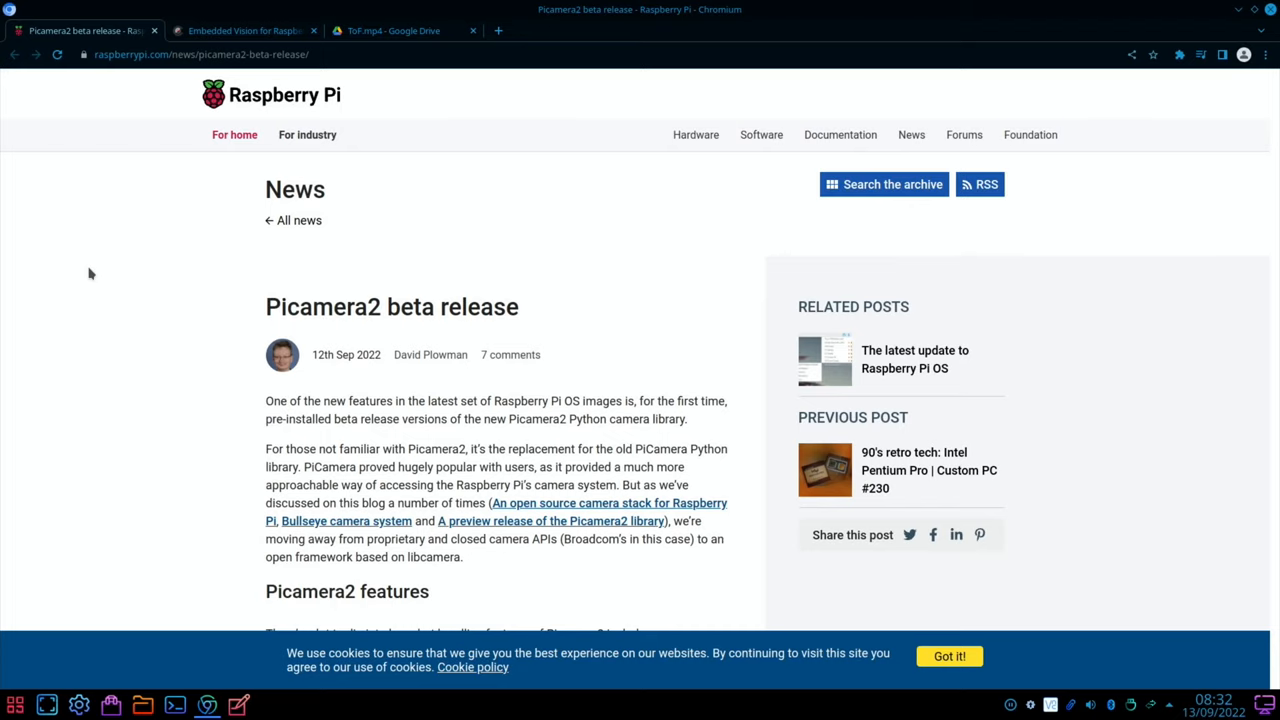
Scroll the Picamera2 beta article to the apt install command, then close its tab
{"action": "scroll", "scroll_direction": "down", "scroll_amount": 3}
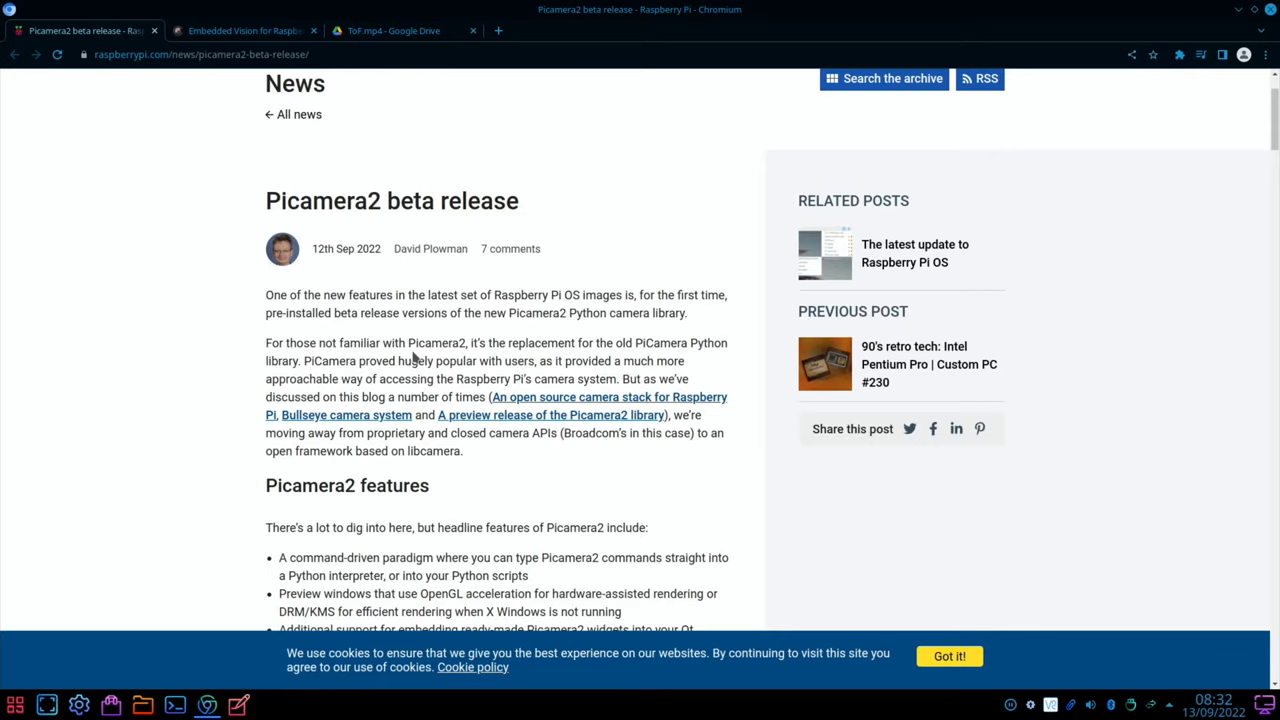
{"action": "scroll", "scroll_direction": "down", "scroll_amount": 3}
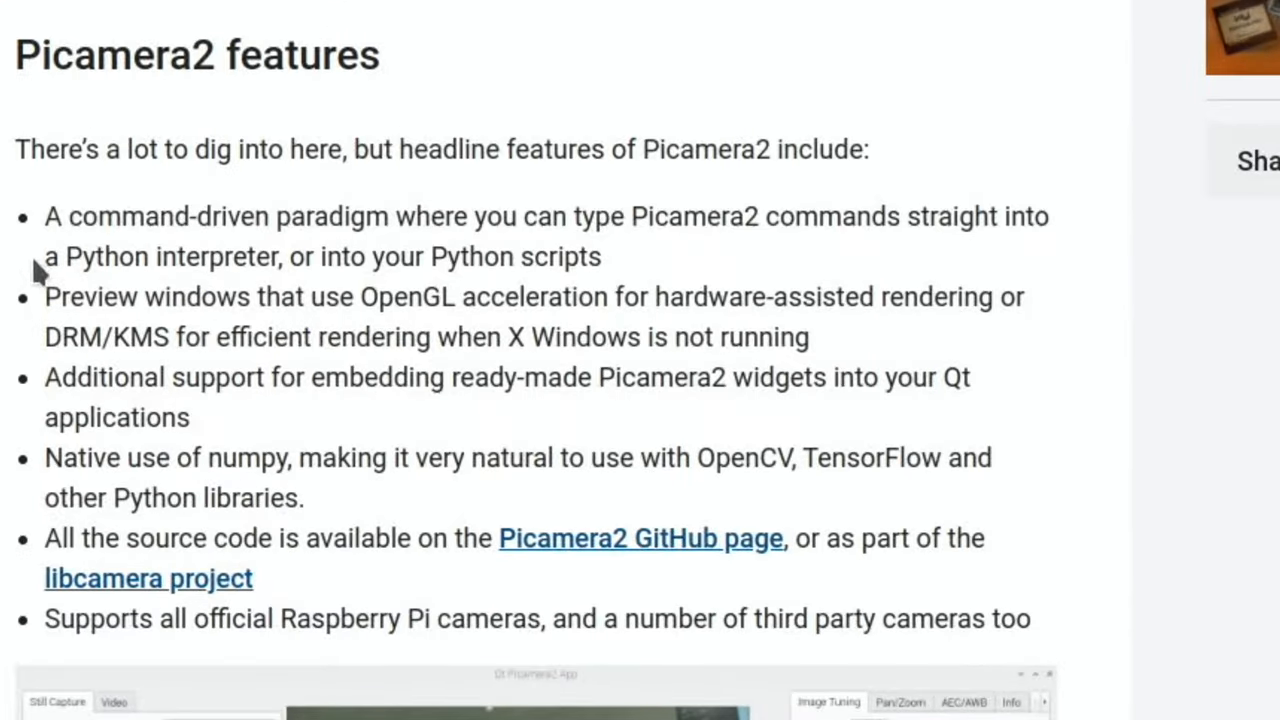
{"action": "mouse_move", "coordinate": [370, 320]}
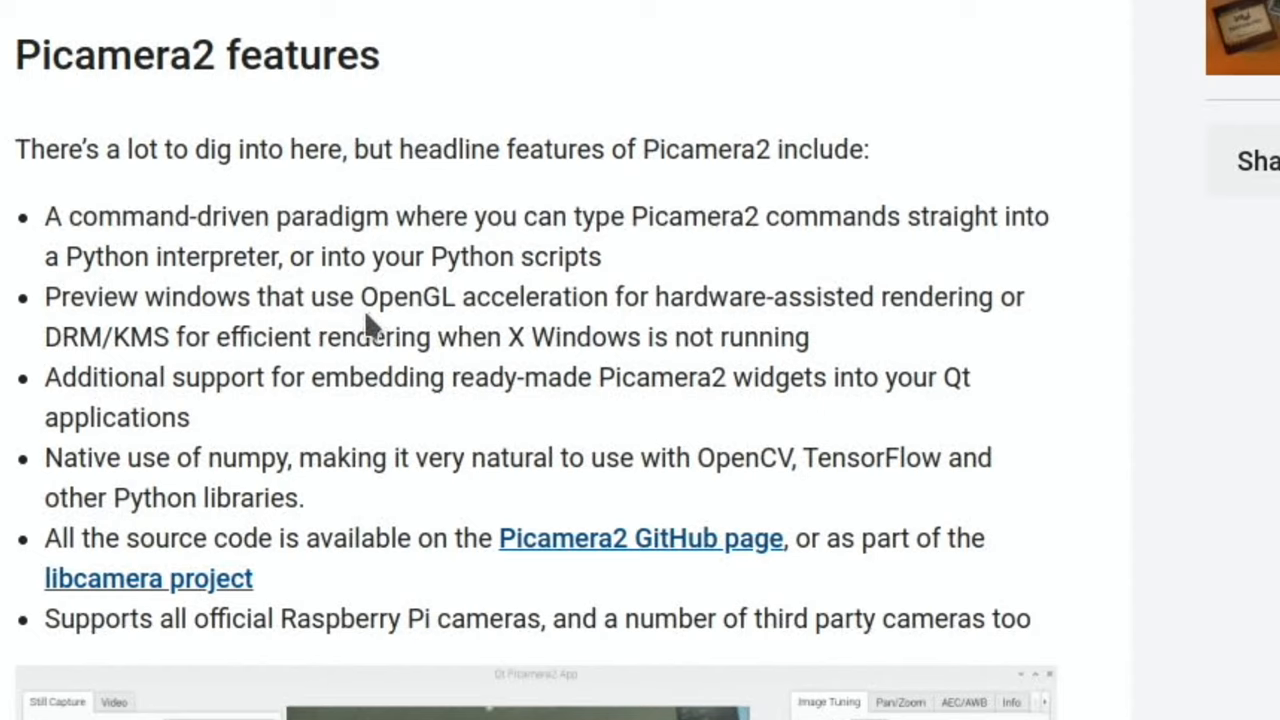
{"action": "mouse_move", "coordinate": [812, 328]}
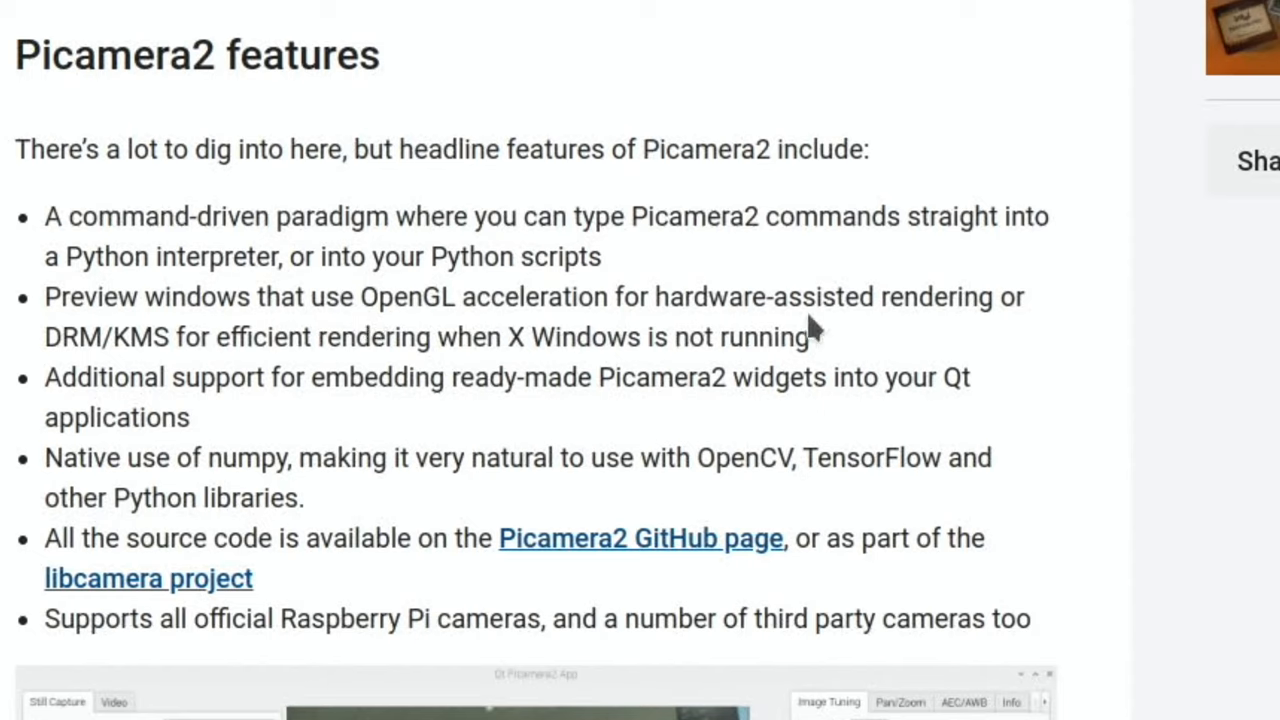
{"action": "mouse_move", "coordinate": [810, 350]}
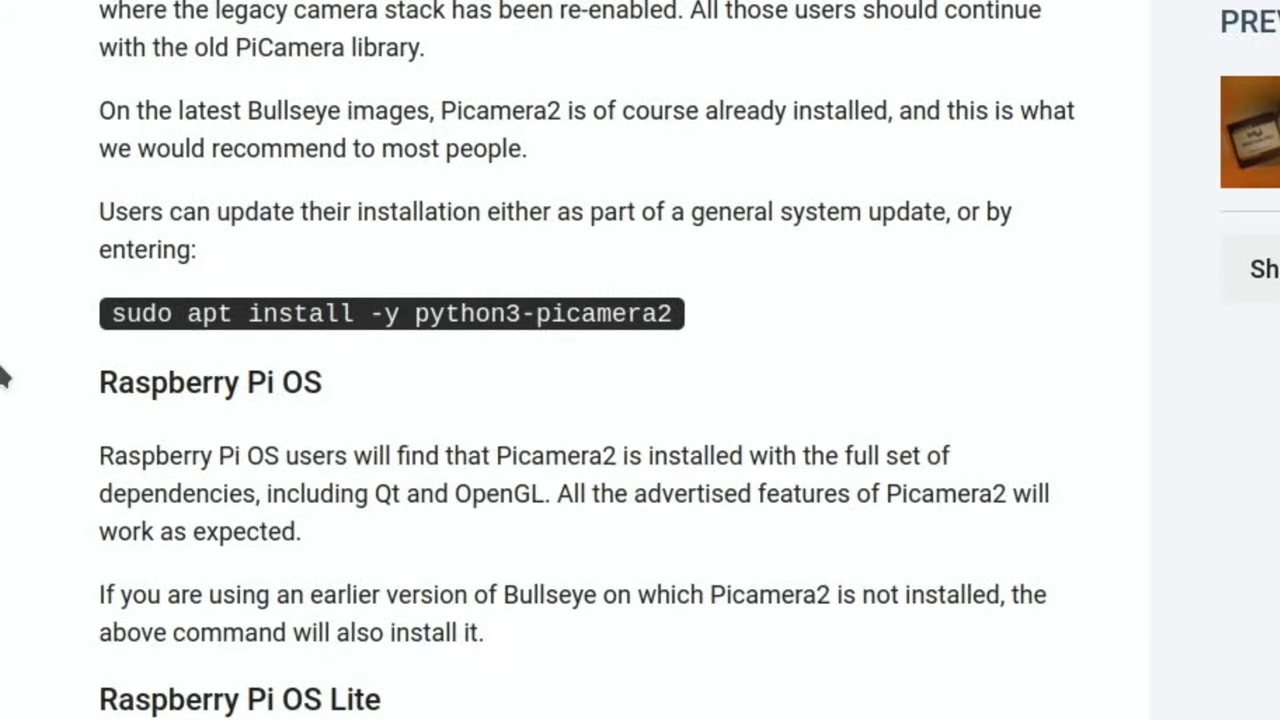
{"action": "left_click", "coordinate": [84, 30]}
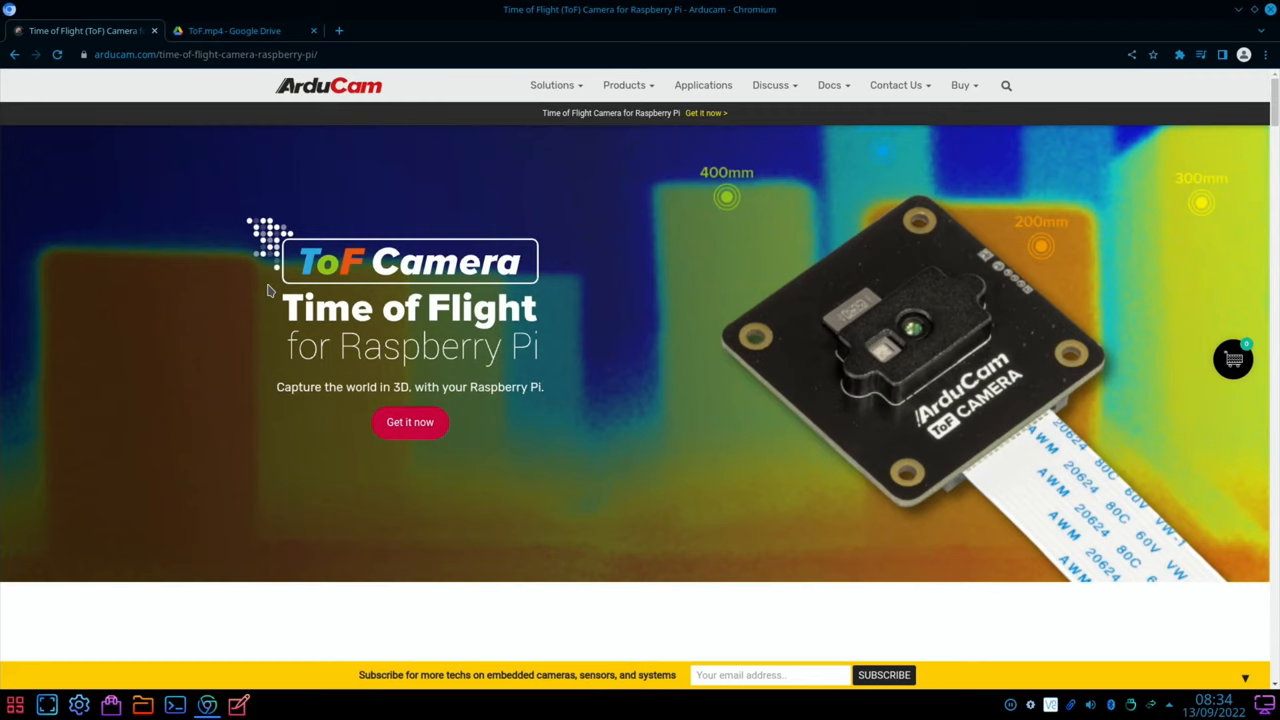
{"action": "mouse_move", "coordinate": [244, 304]}
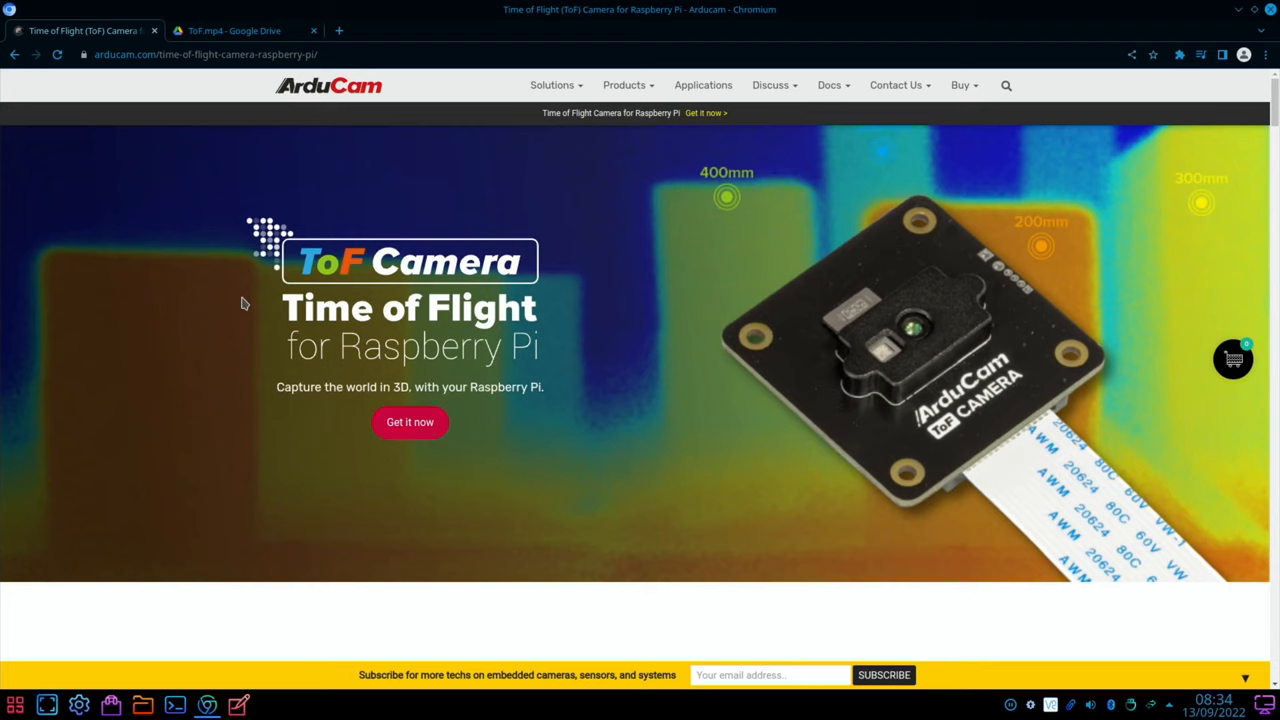
Scroll to the ToF camera demo video and jump back to an earlier part of it
{"action": "scroll", "scroll_direction": "down", "scroll_amount": 3}
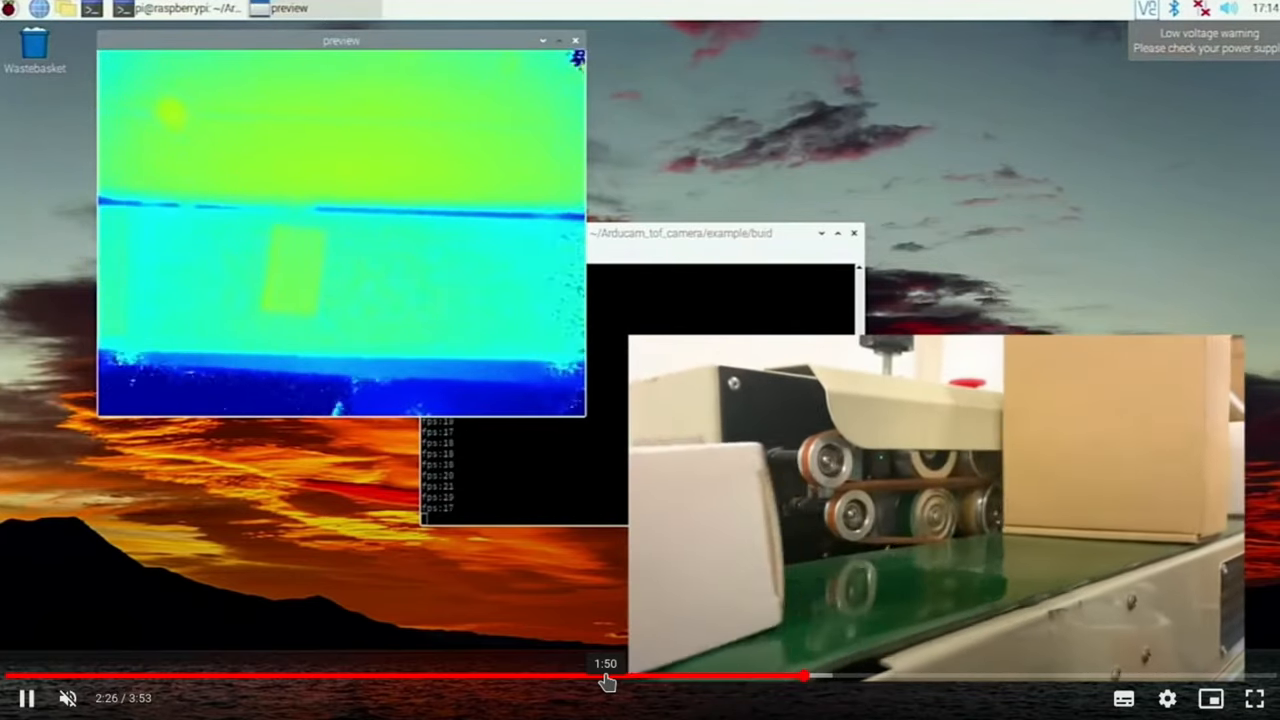
{"action": "left_click", "coordinate": [870, 676]}
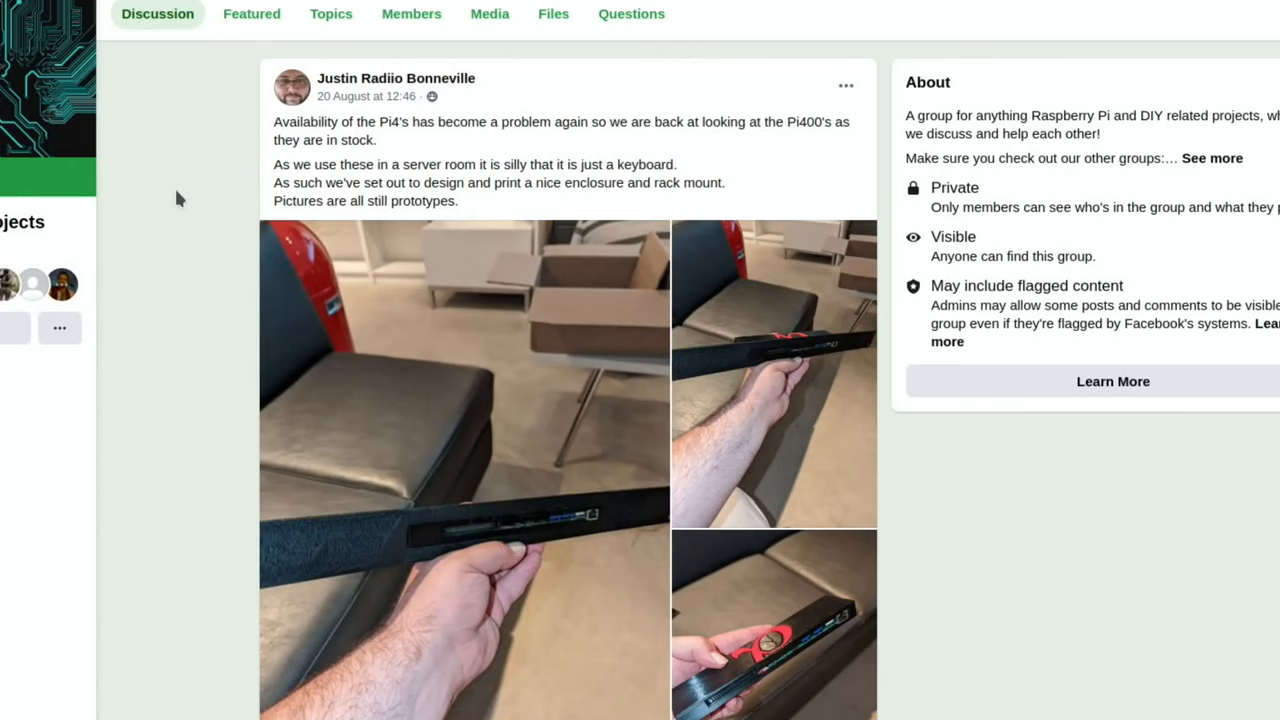
{"action": "mouse_move", "coordinate": [230, 156]}
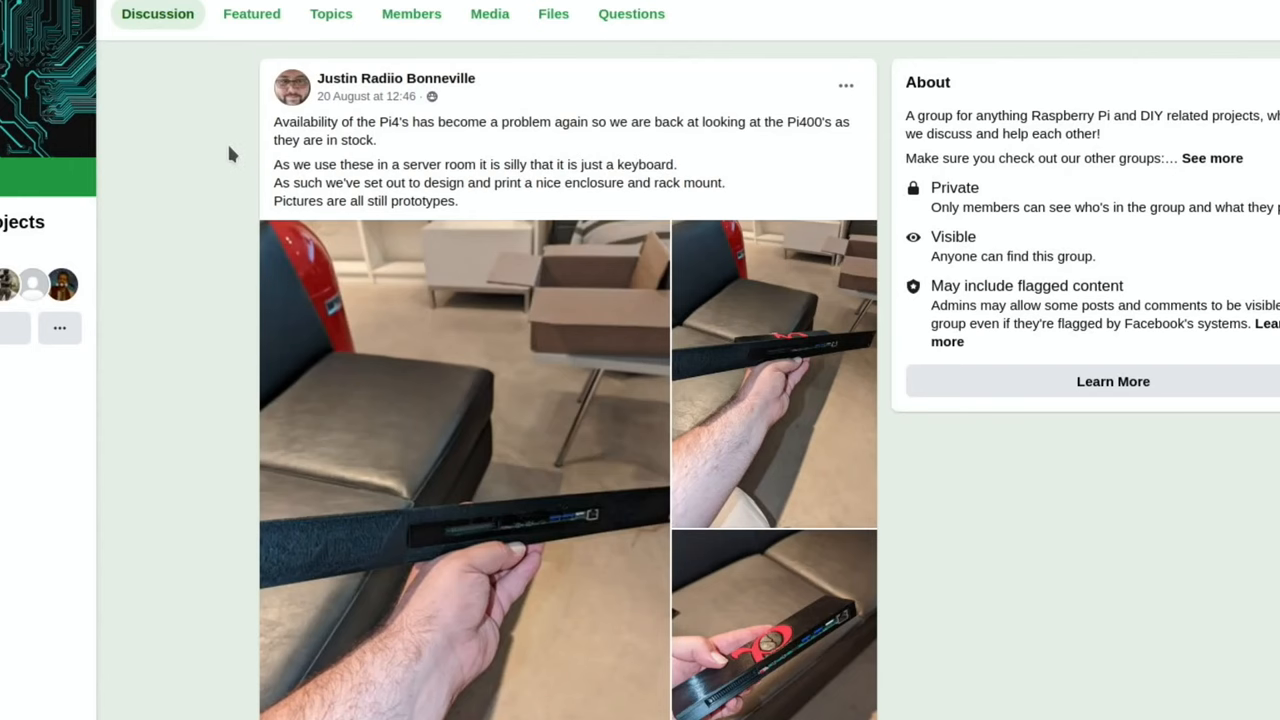
{"action": "mouse_move", "coordinate": [480, 124]}
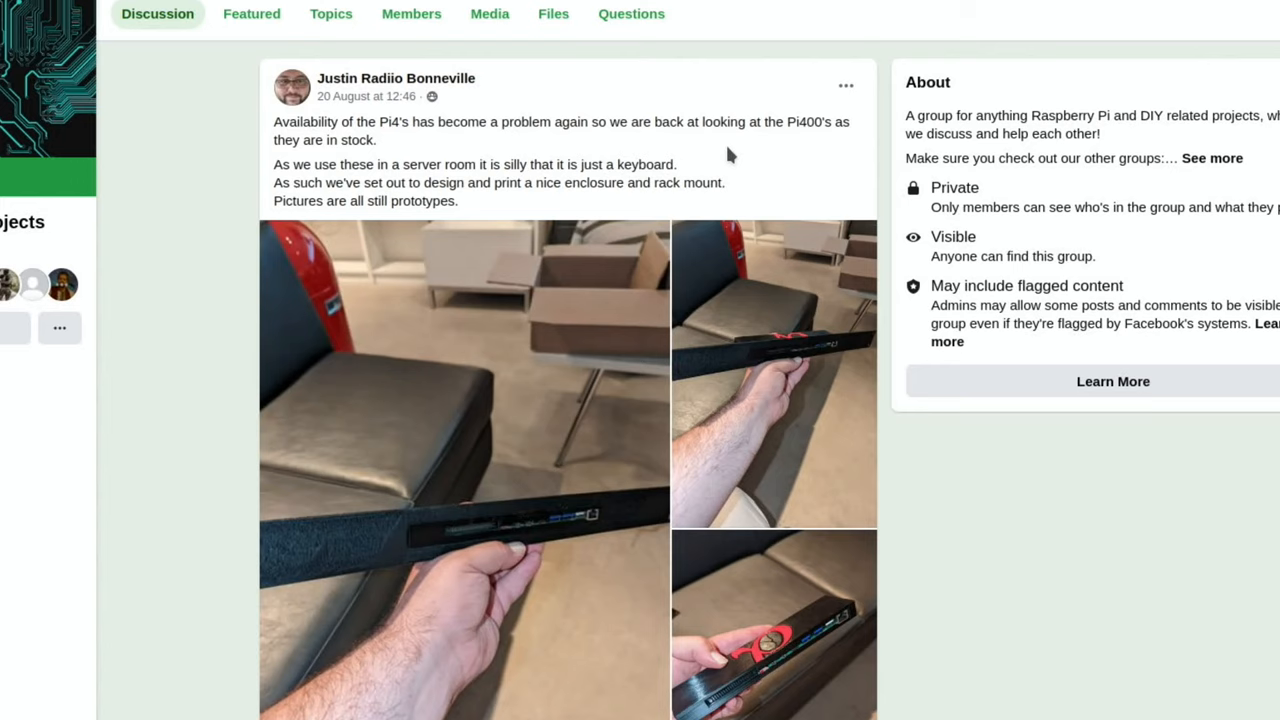
{"action": "mouse_move", "coordinate": [220, 240]}
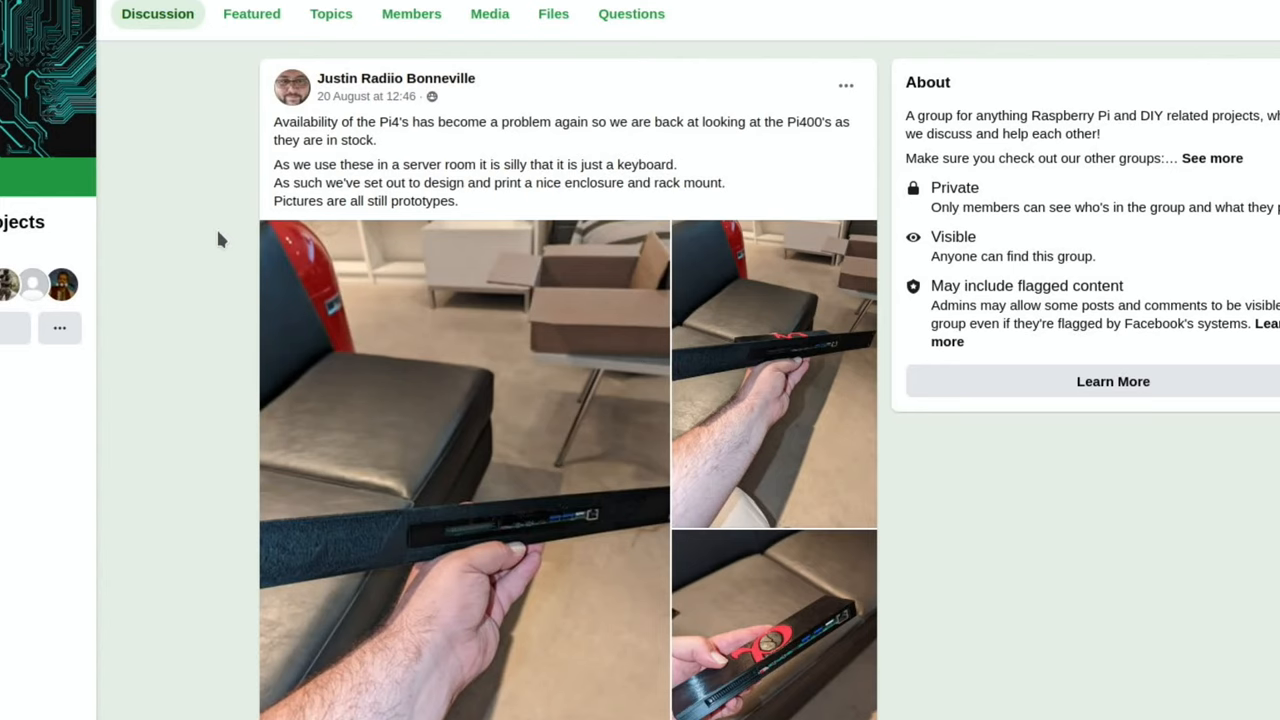
Scroll the group feed down to the Pi400 rack-mount enclosure photos and reactions
{"action": "scroll", "scroll_direction": "down", "scroll_amount": 3}
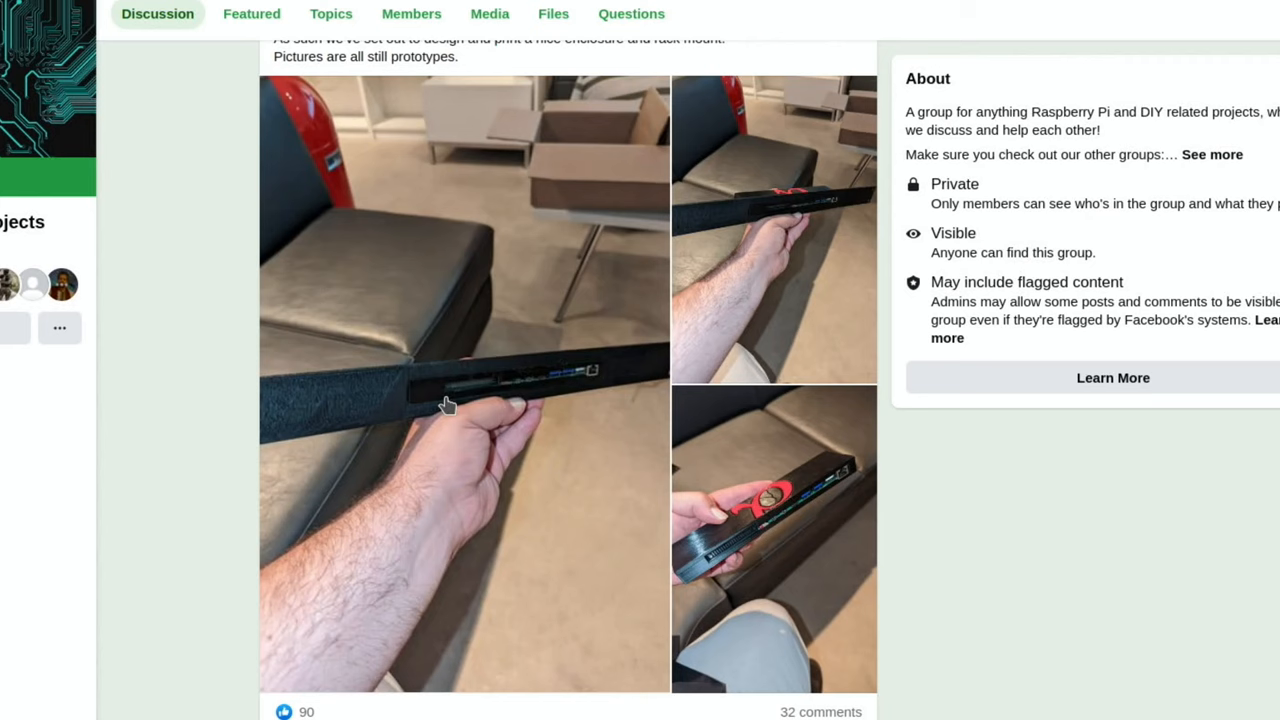
{"action": "mouse_move", "coordinate": [448, 404]}
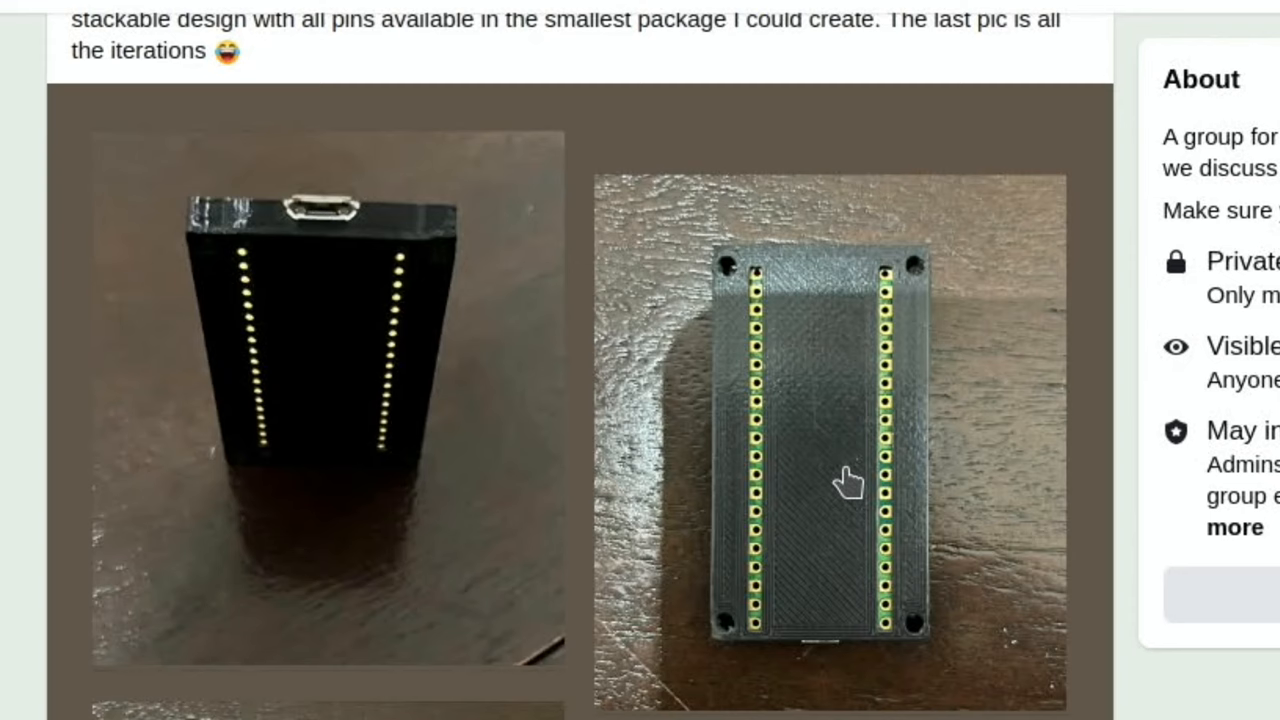
{"action": "mouse_move", "coordinate": [318, 264]}
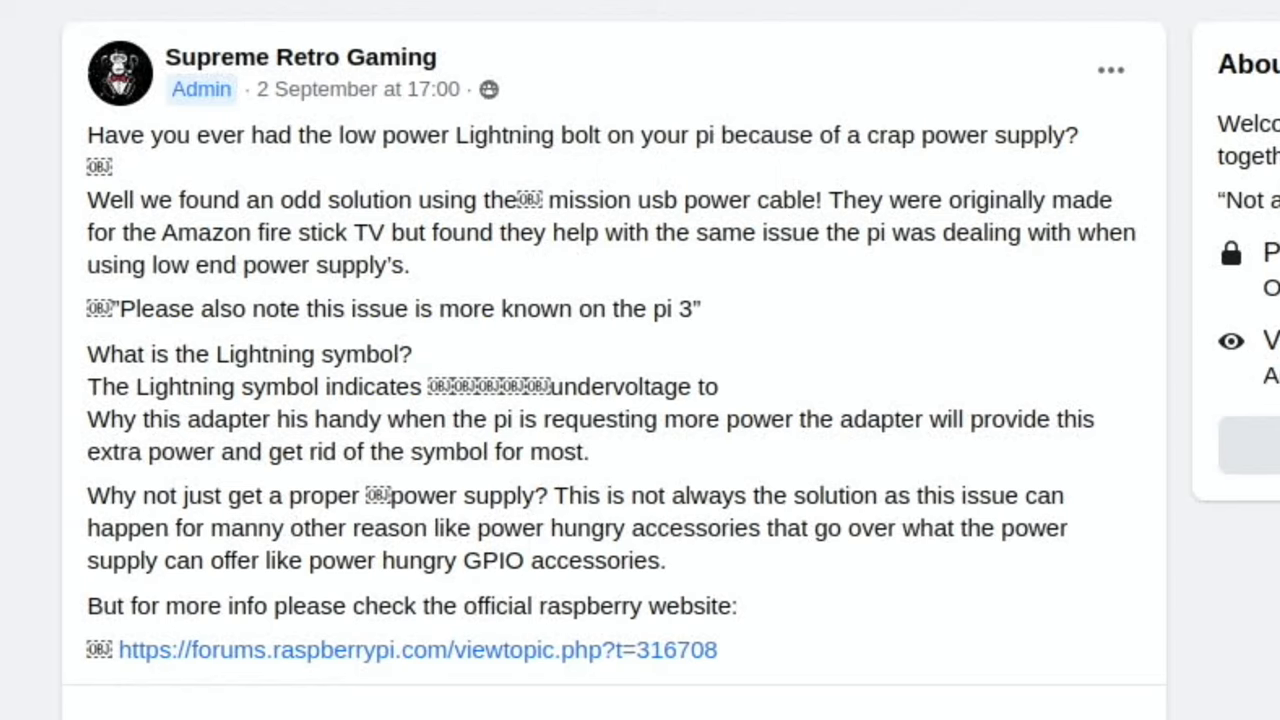
{"action": "mouse_move", "coordinate": [10, 300]}
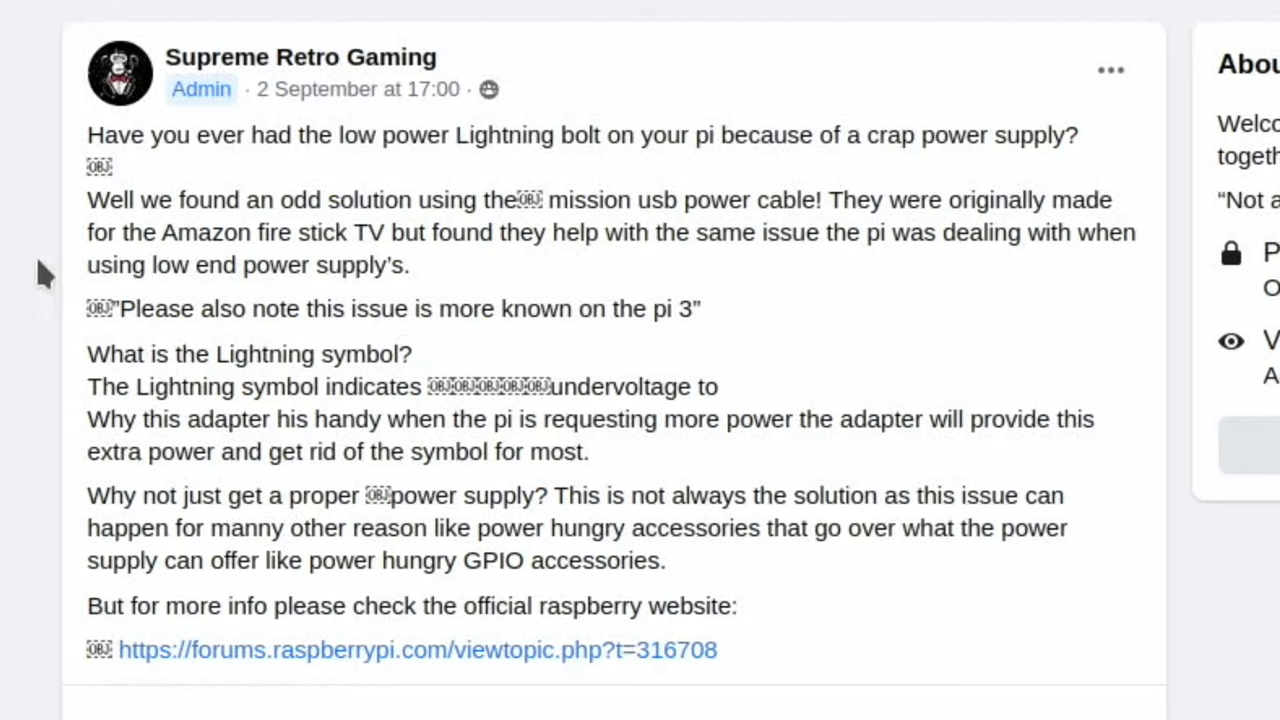
{"action": "mouse_move", "coordinate": [584, 262]}
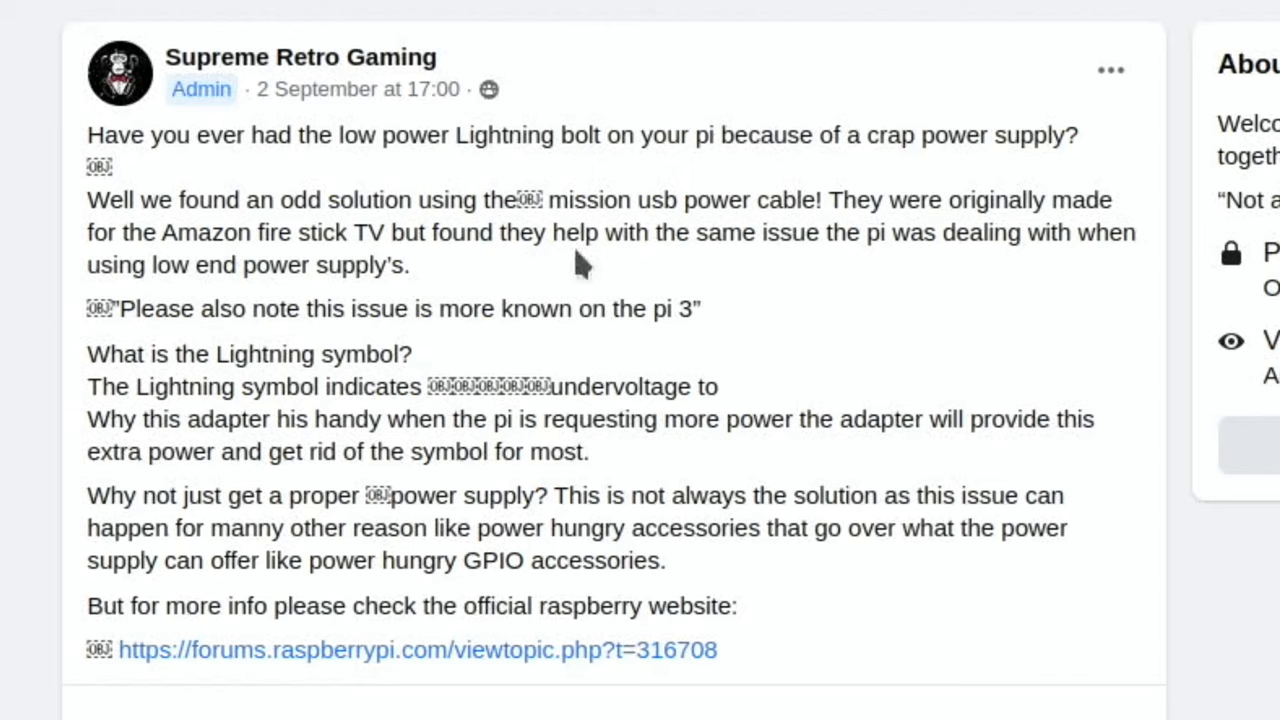
{"action": "mouse_move", "coordinate": [456, 318]}
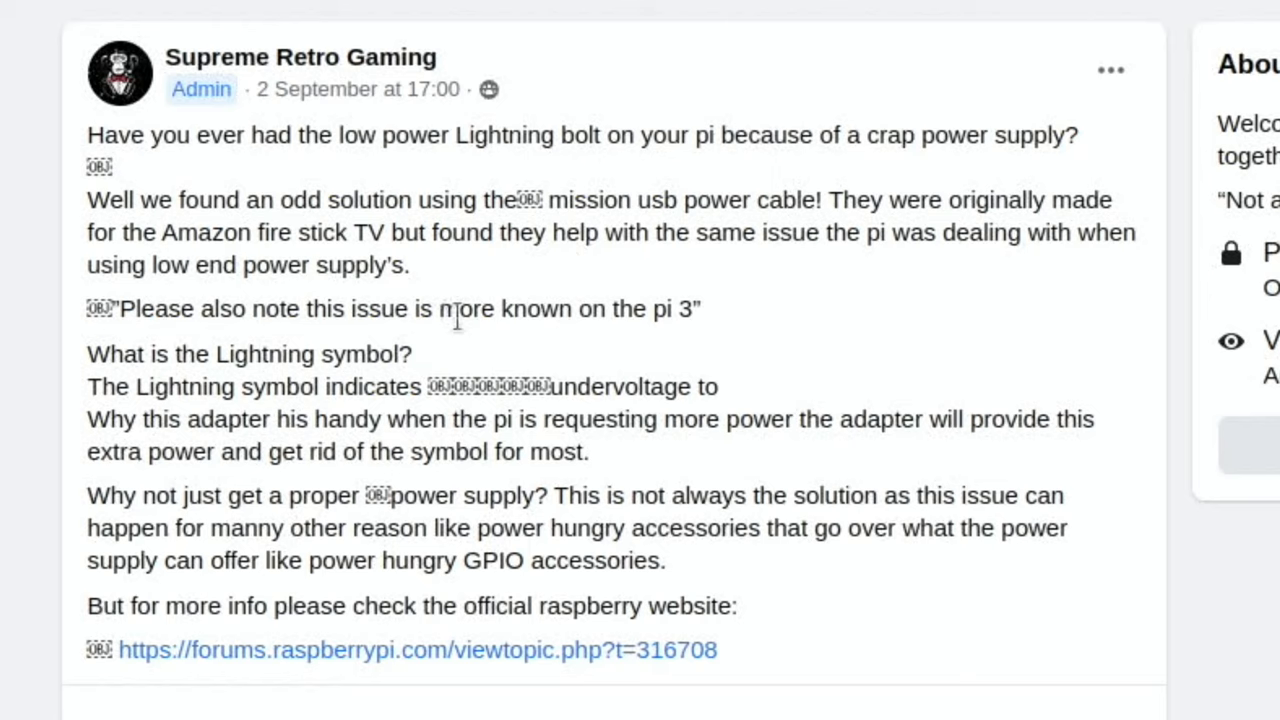
{"action": "mouse_move", "coordinate": [168, 310]}
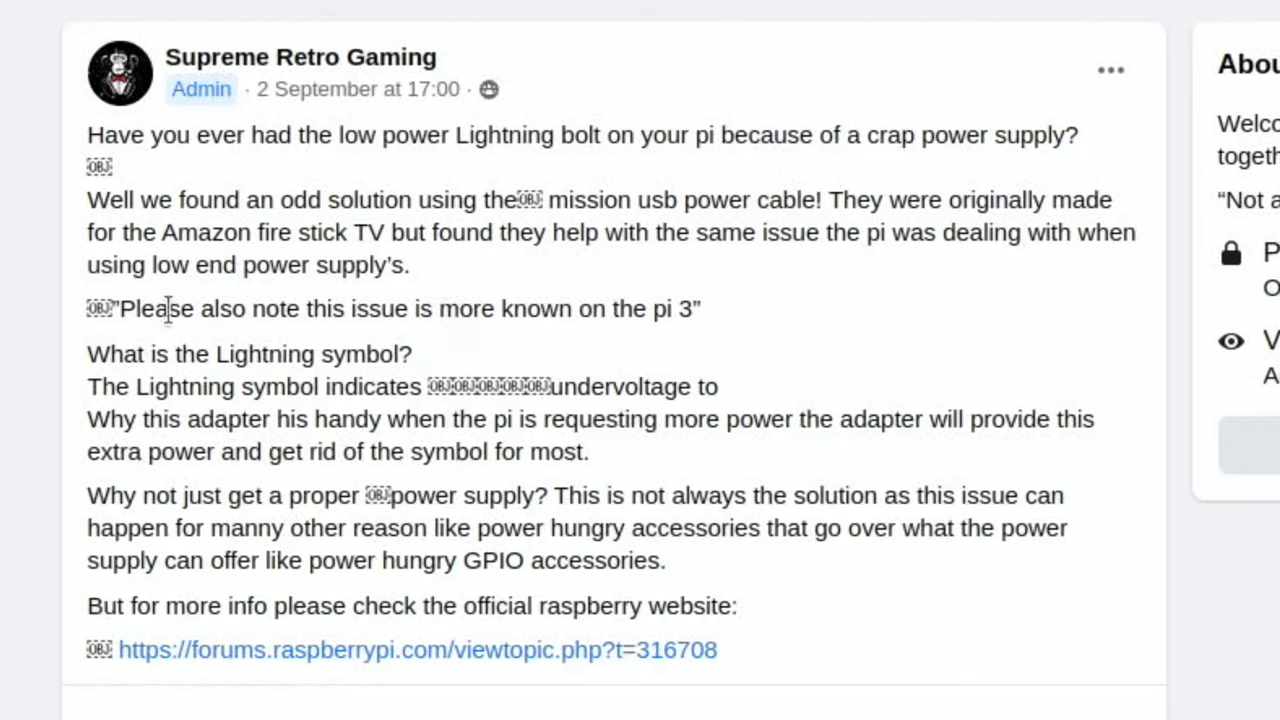
{"action": "mouse_move", "coordinate": [32, 316]}
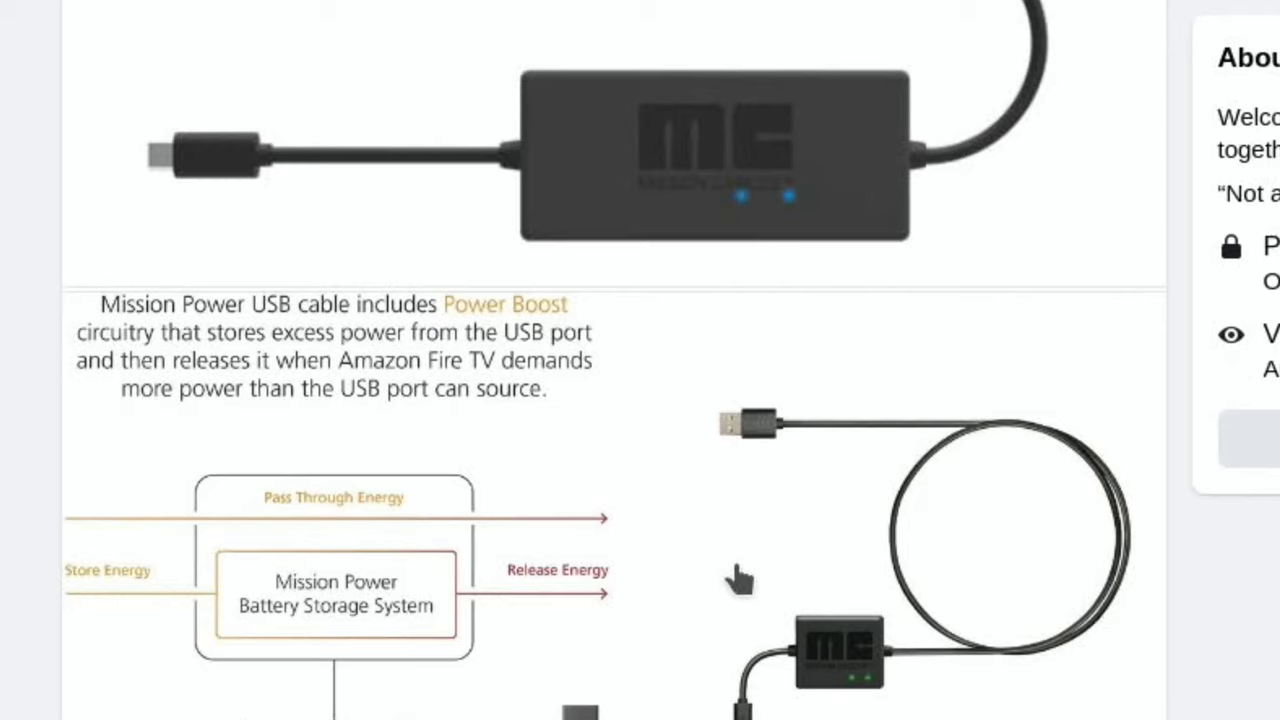
{"action": "mouse_move", "coordinate": [348, 420]}
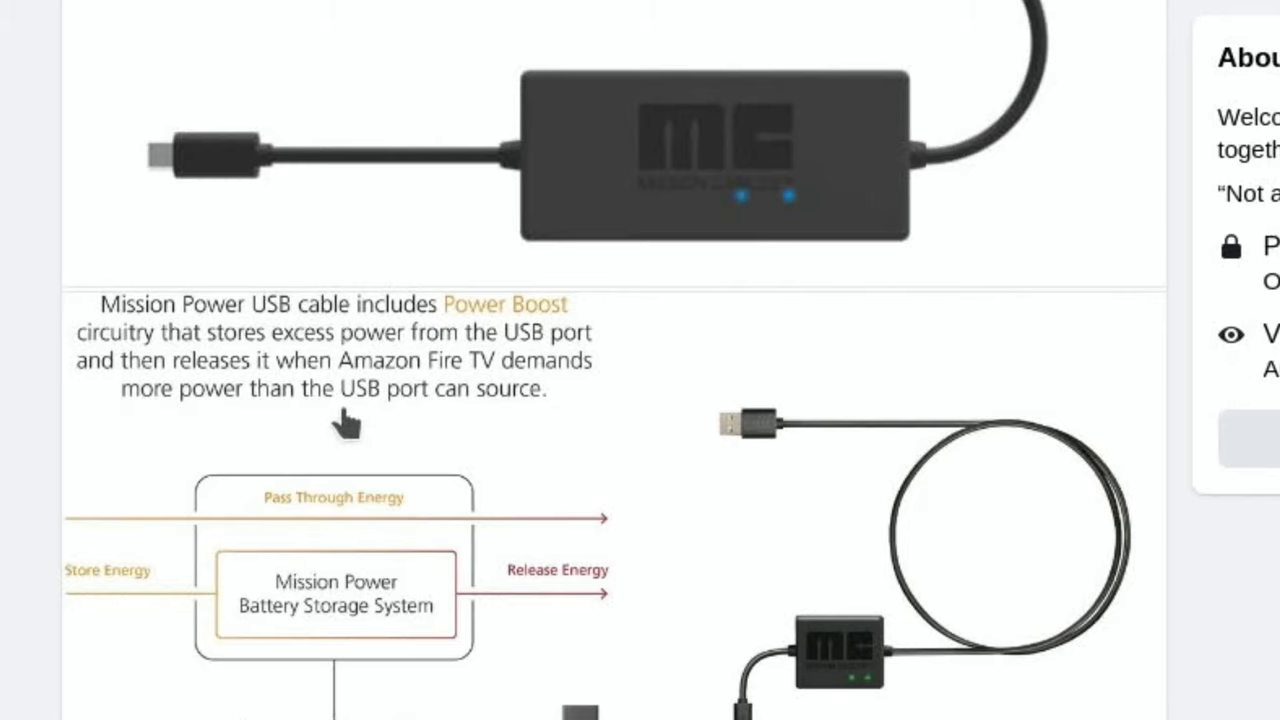
{"action": "mouse_move", "coordinate": [462, 390]}
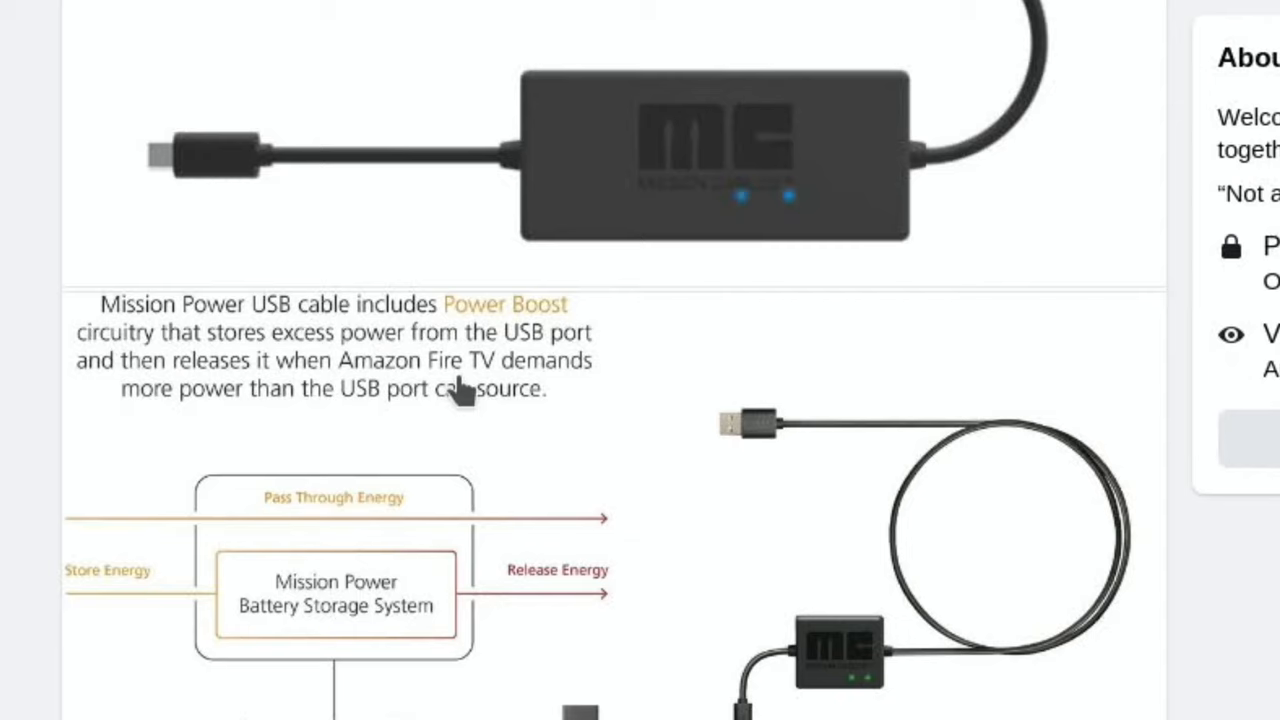
{"action": "mouse_move", "coordinate": [548, 436]}
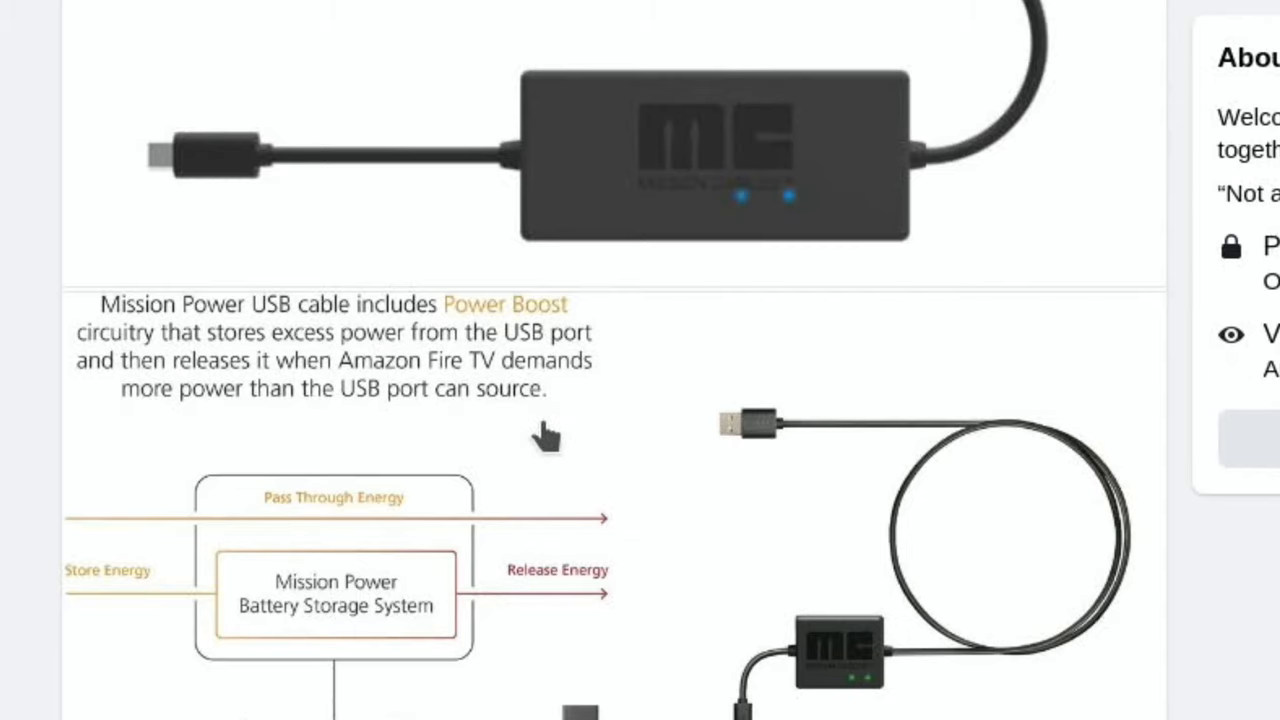
{"action": "mouse_move", "coordinate": [644, 688]}
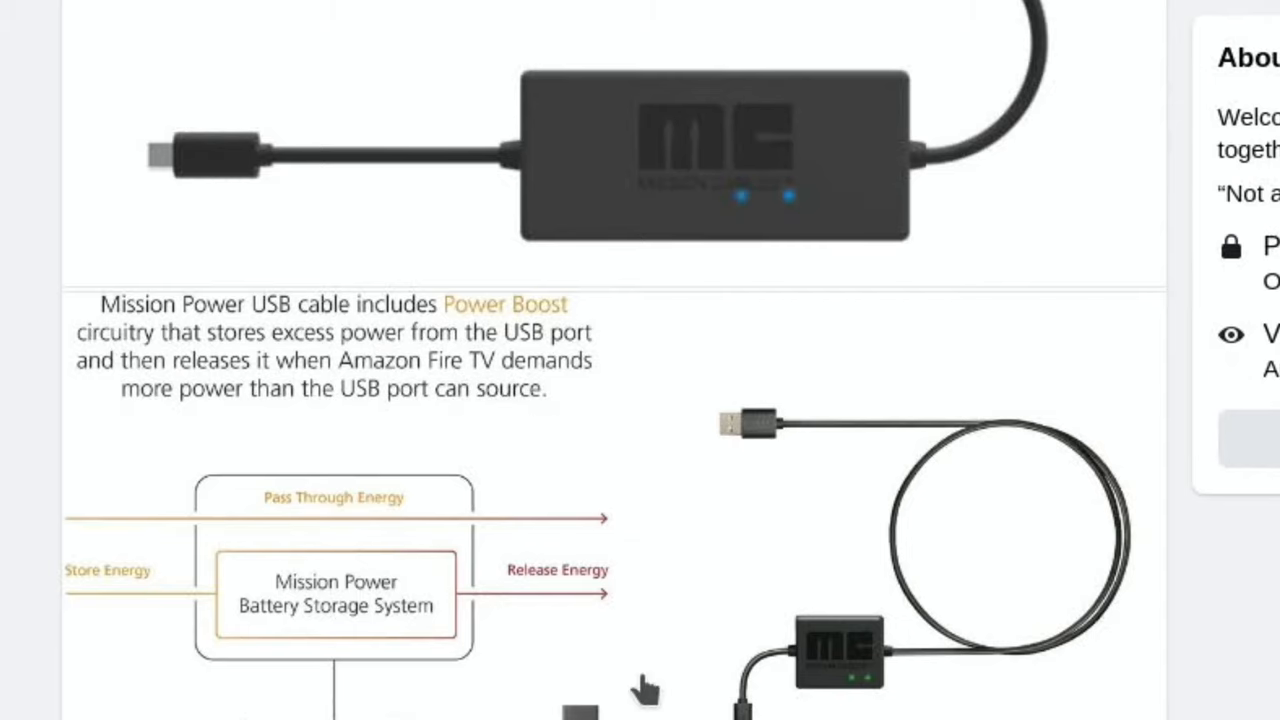
Scroll through the Supreme Retro Gaming undervoltage post and its Mission Power cable images
{"action": "scroll", "scroll_direction": "down", "scroll_amount": 3}
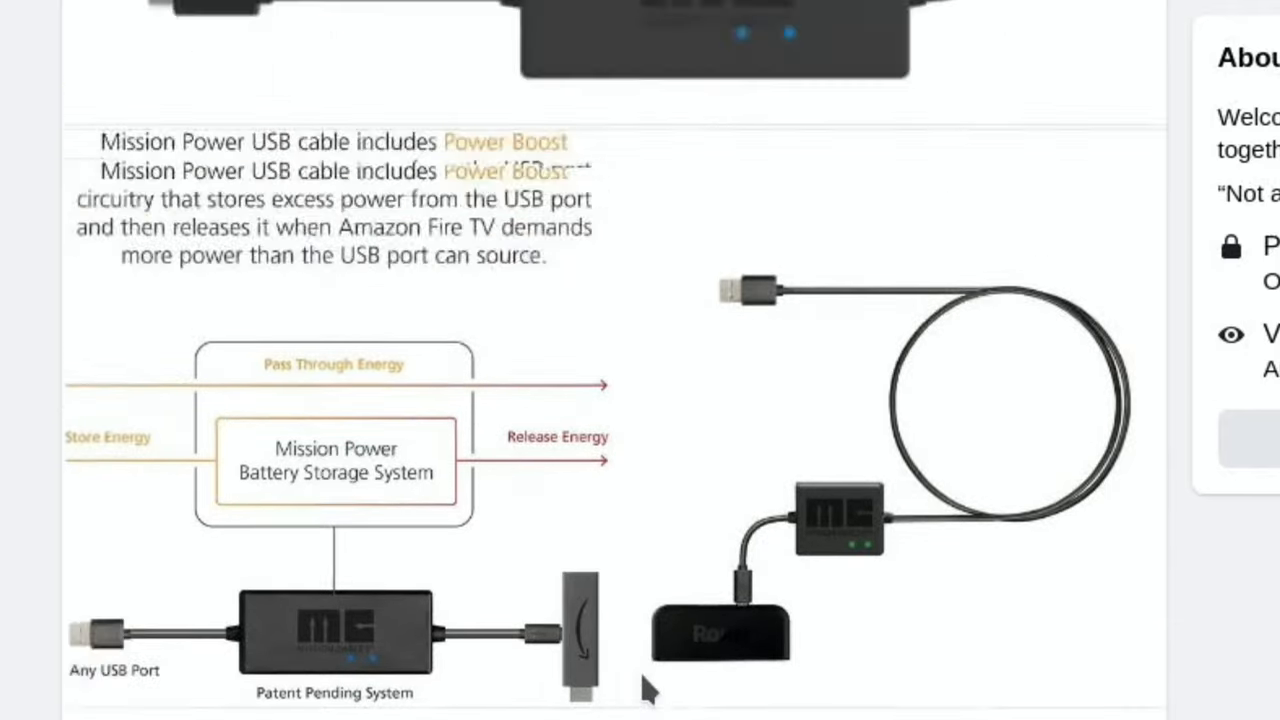
{"action": "scroll", "scroll_direction": "down", "scroll_amount": 3}
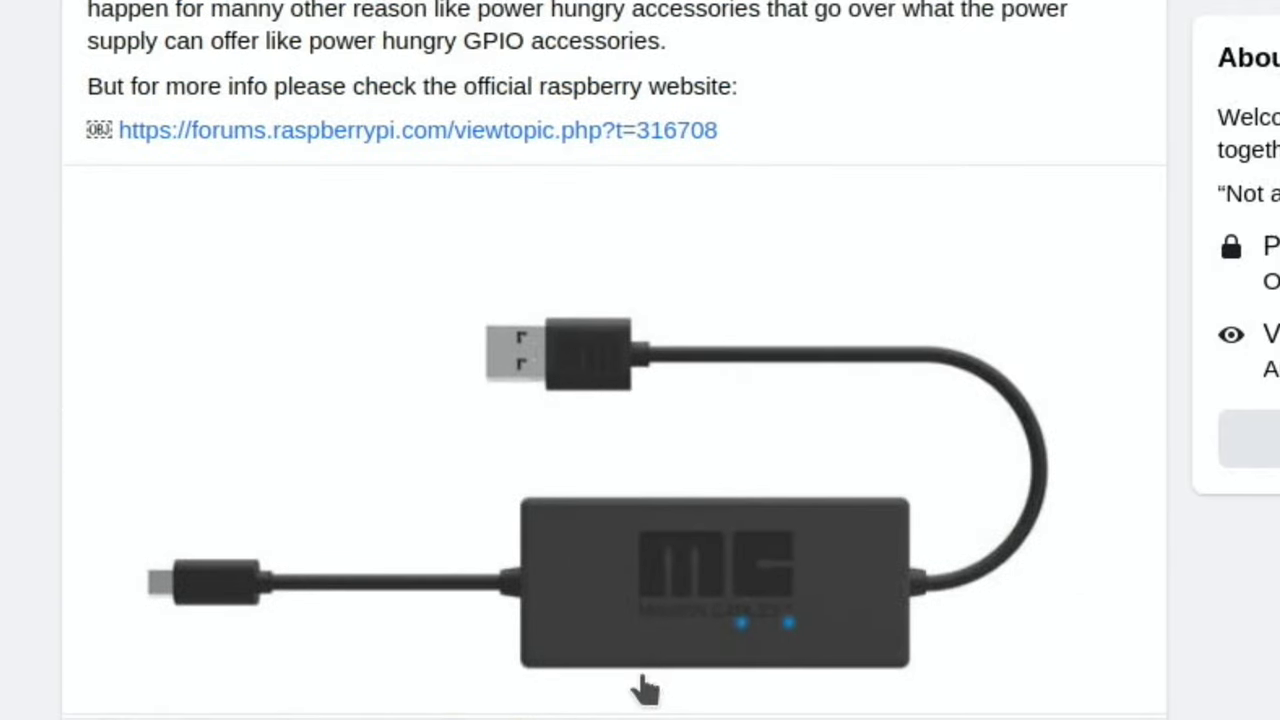
{"action": "mouse_move", "coordinate": [412, 380]}
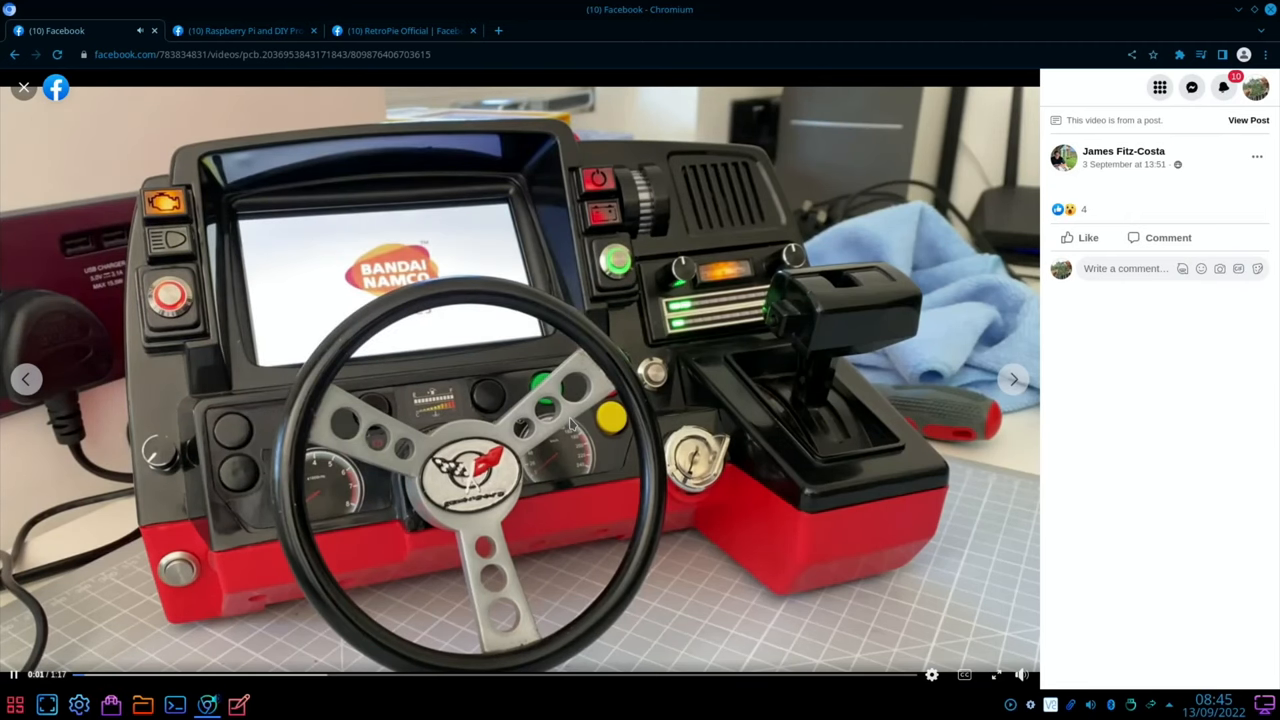
{"action": "mouse_move", "coordinate": [724, 396]}
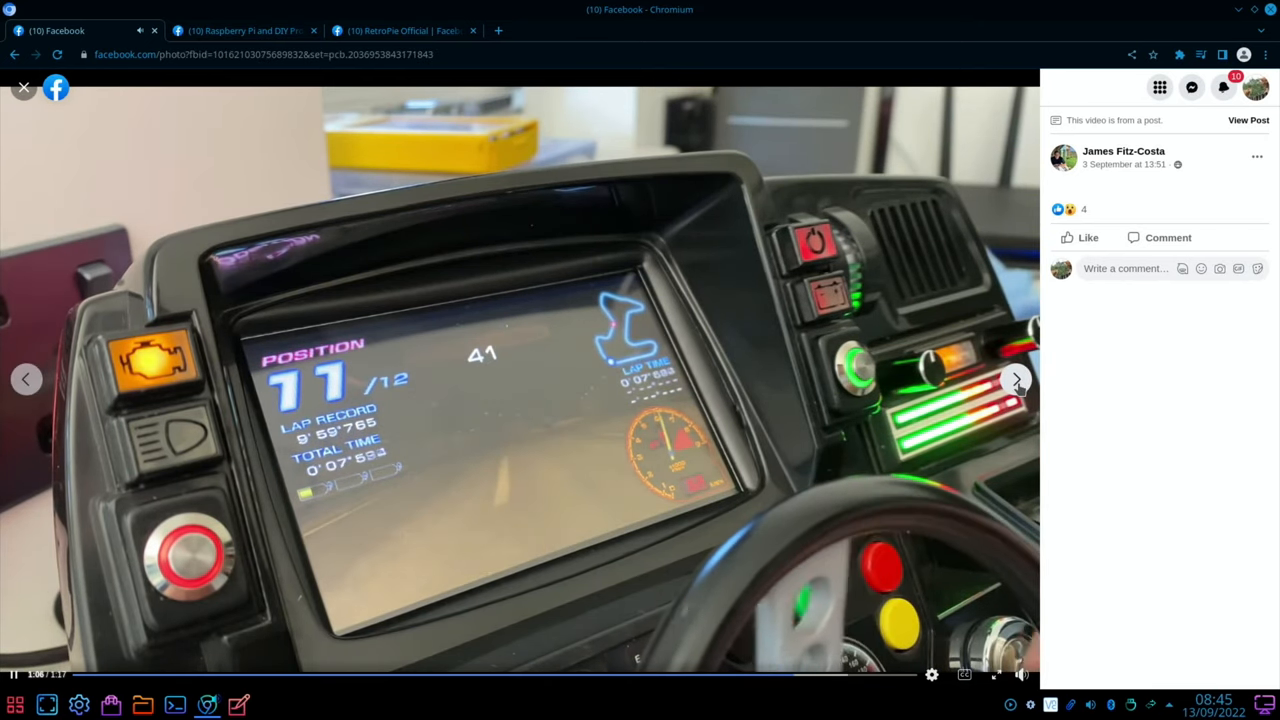
Advance the photo viewer to the next photo of the red dashboard arcade build
{"action": "left_click", "coordinate": [1016, 380]}
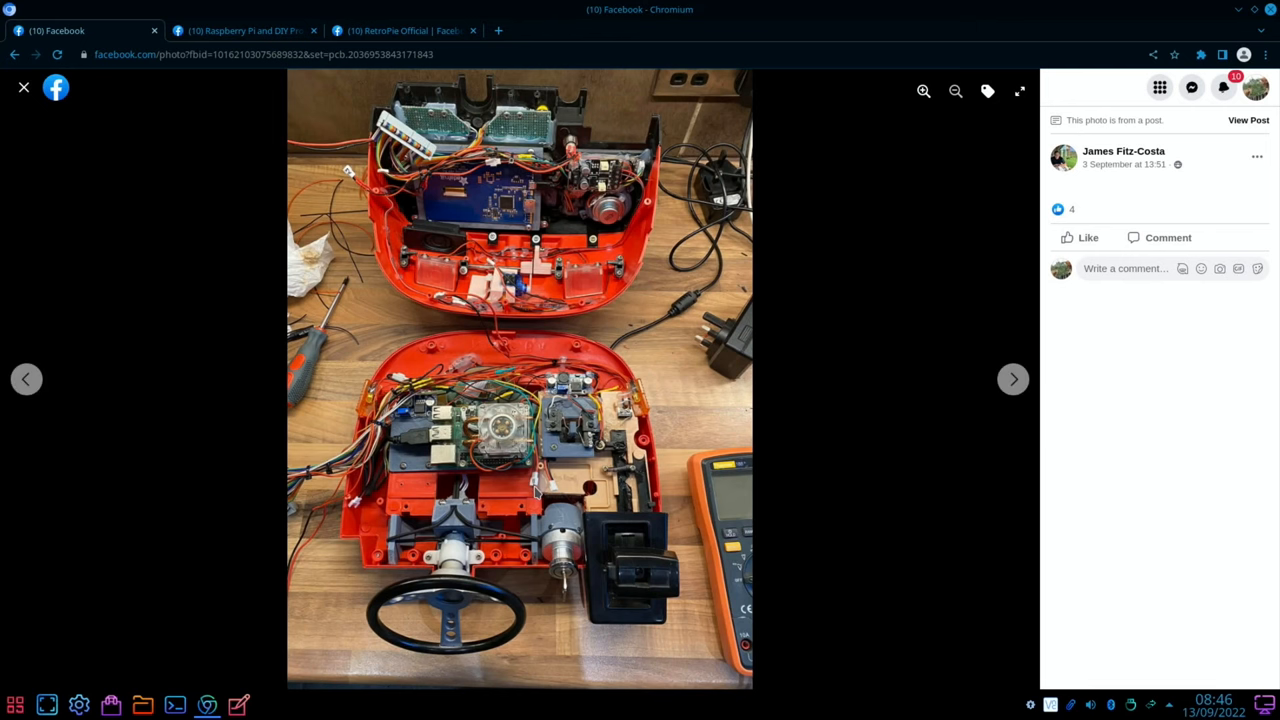
{"action": "mouse_move", "coordinate": [980, 380]}
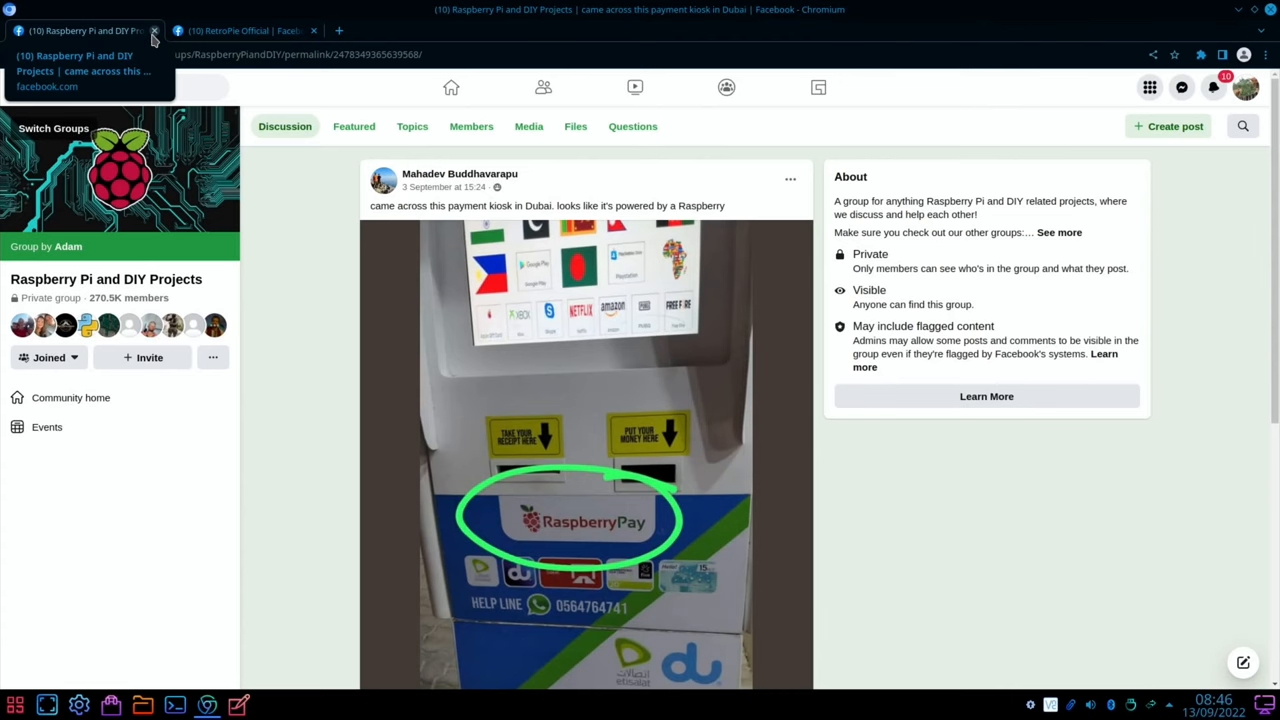
{"action": "mouse_move", "coordinate": [552, 202]}
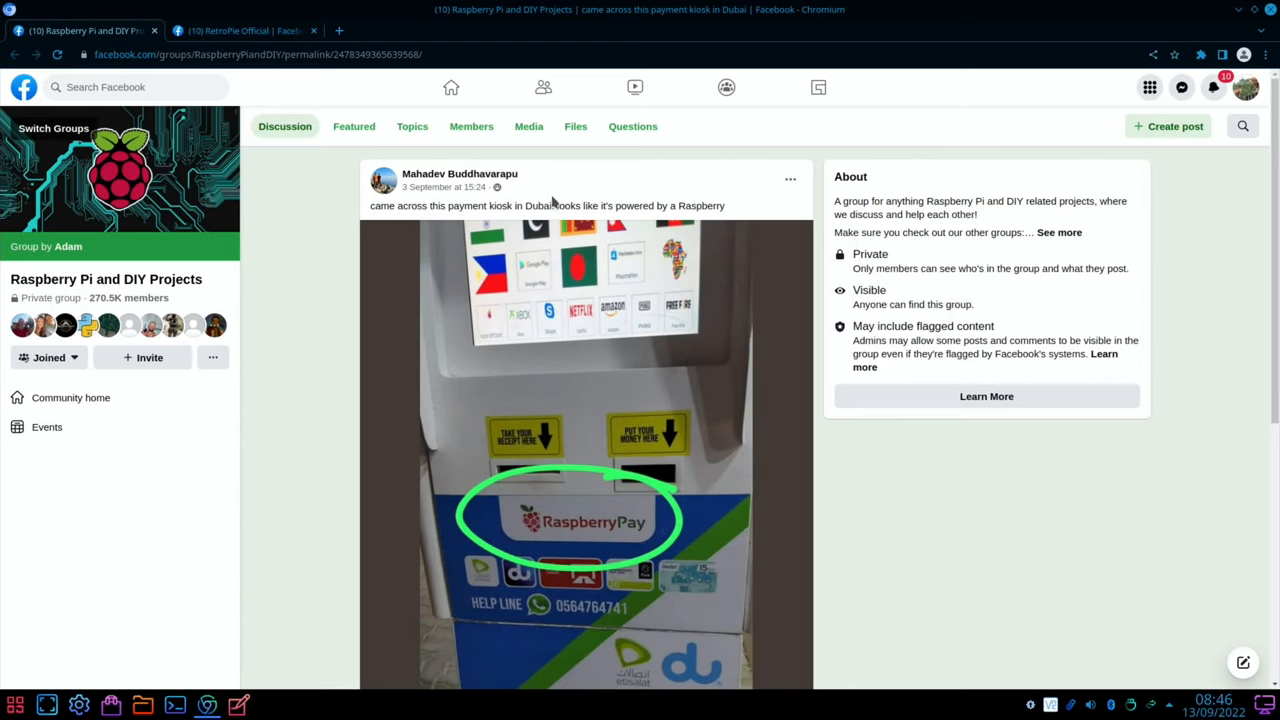
{"action": "mouse_move", "coordinate": [700, 210]}
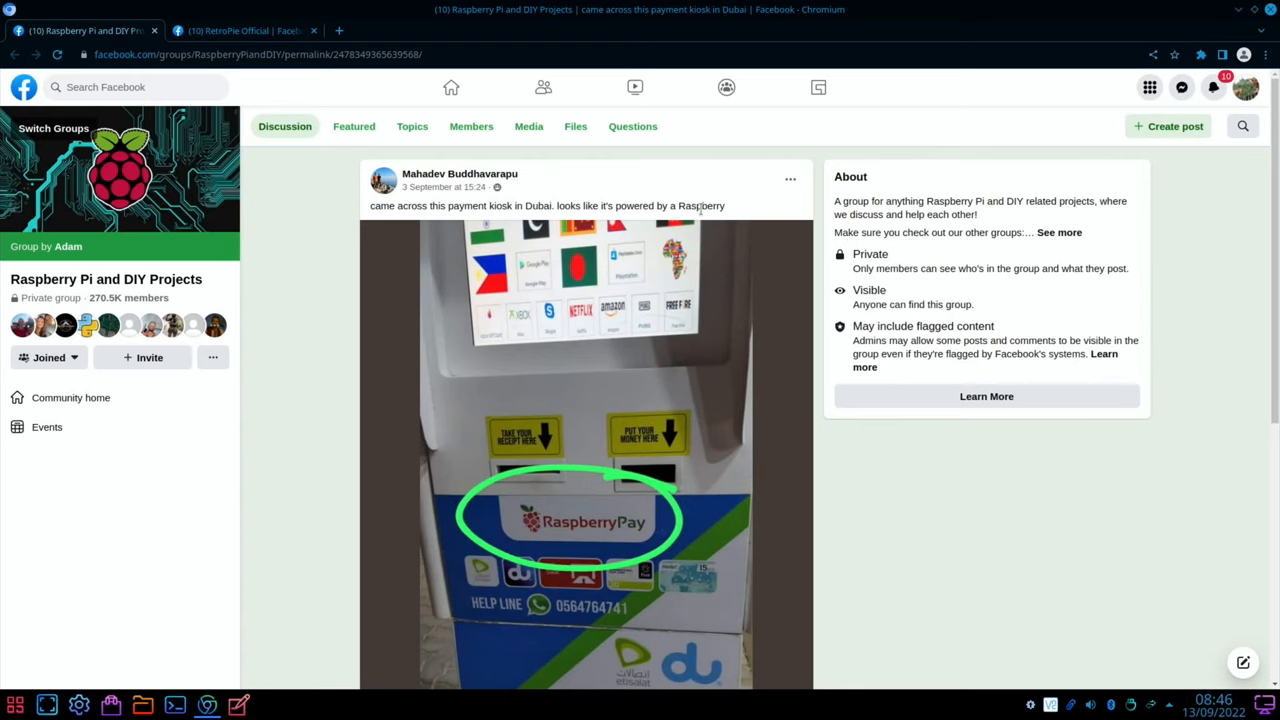
Switch from the Dubai payment kiosk post to the RetroPie Official group tab
{"action": "left_click", "coordinate": [236, 32]}
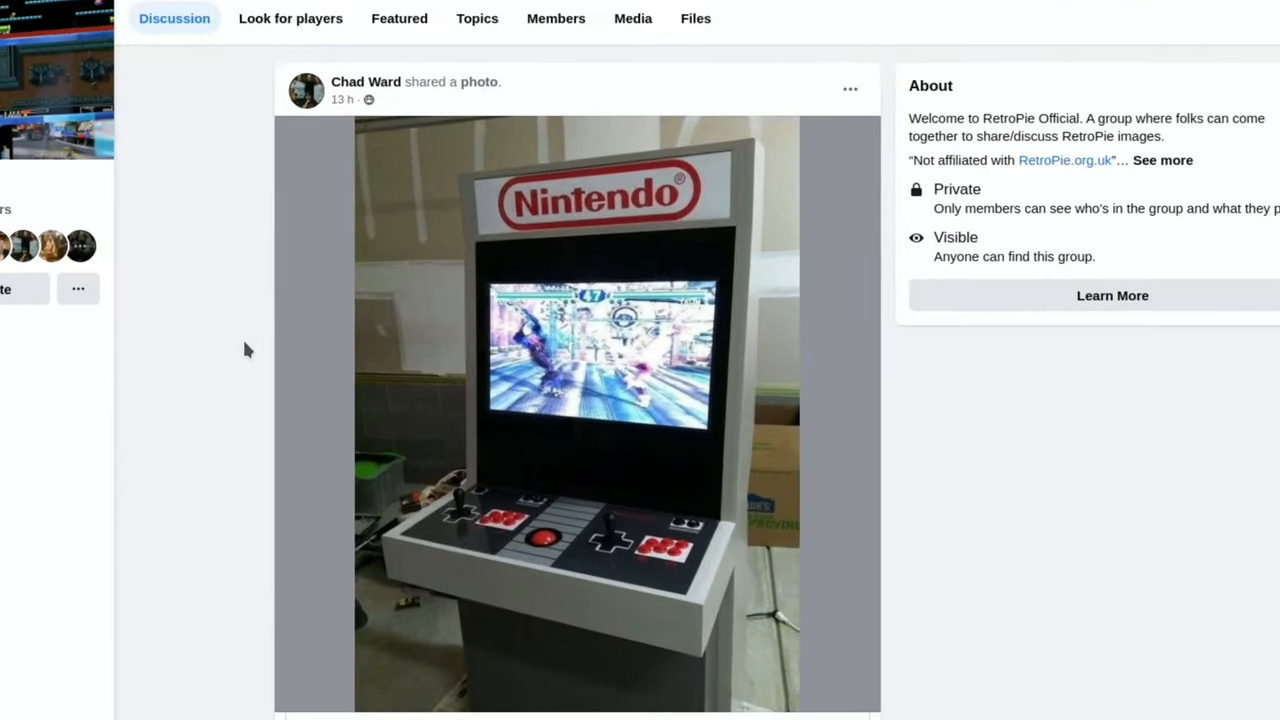
{"action": "scroll", "scroll_direction": "down", "scroll_amount": 3}
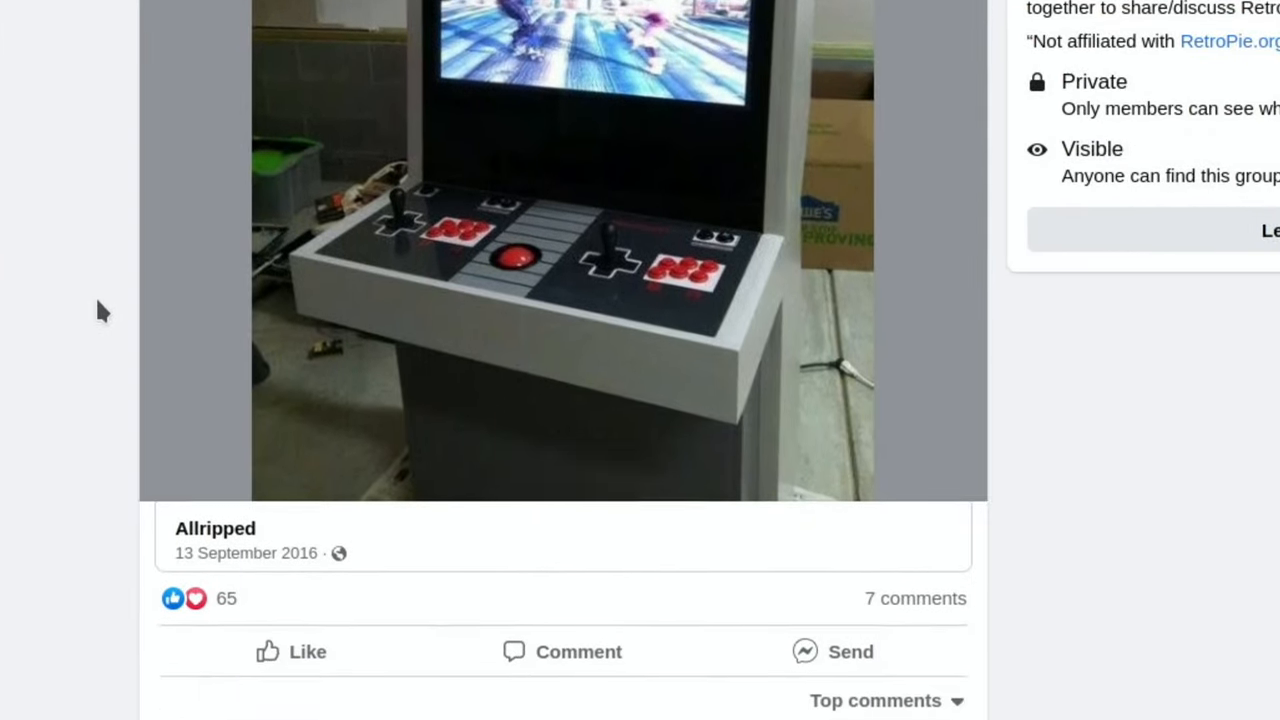
{"action": "scroll", "scroll_direction": "down", "scroll_amount": 3}
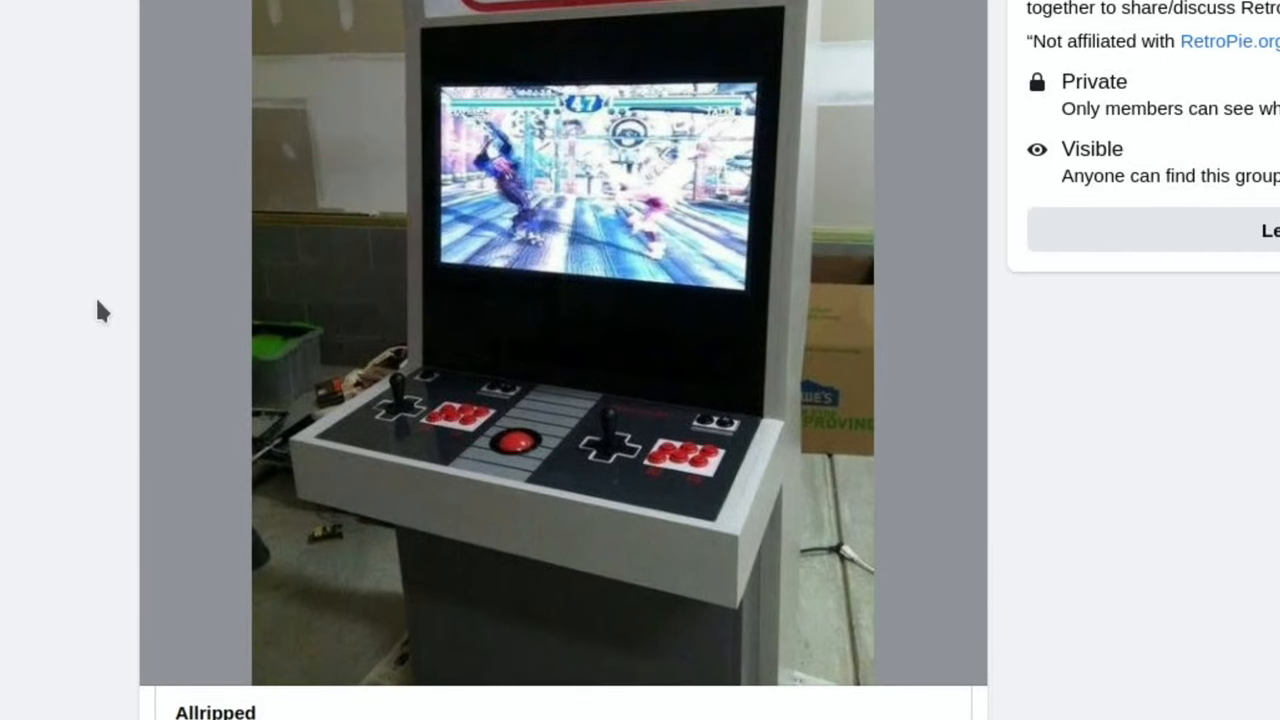
{"action": "mouse_move", "coordinate": [430, 584]}
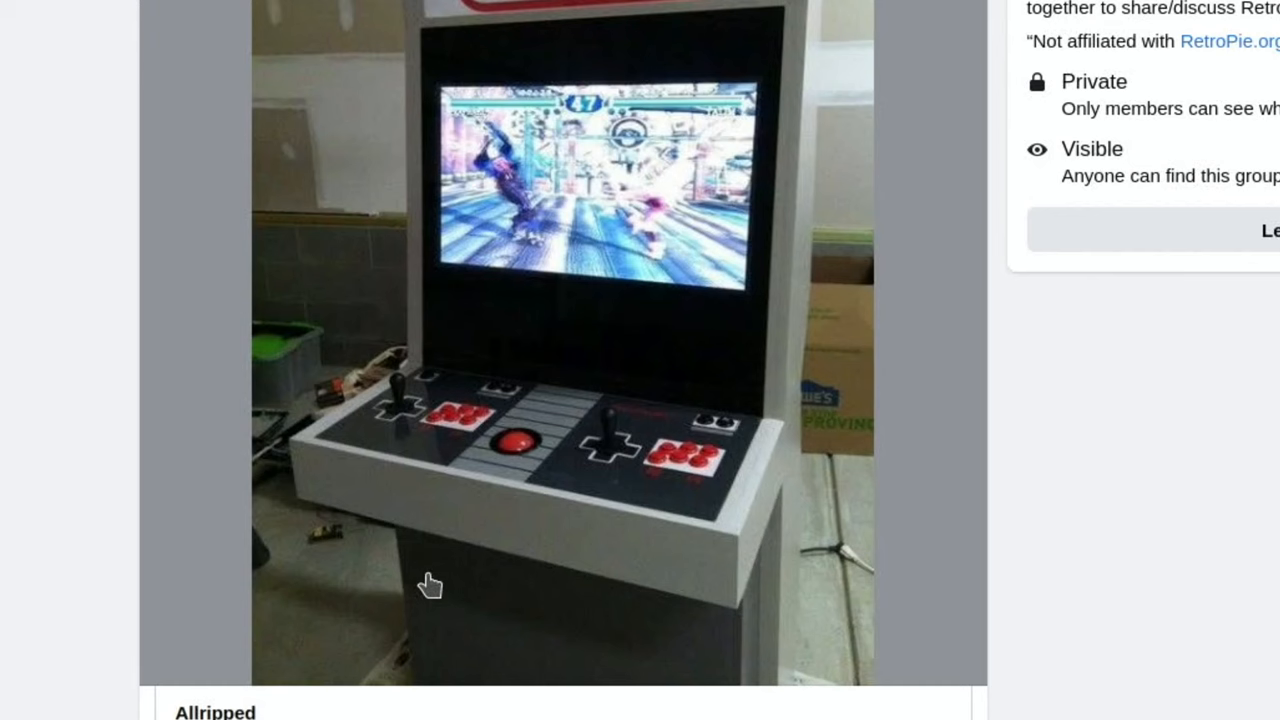